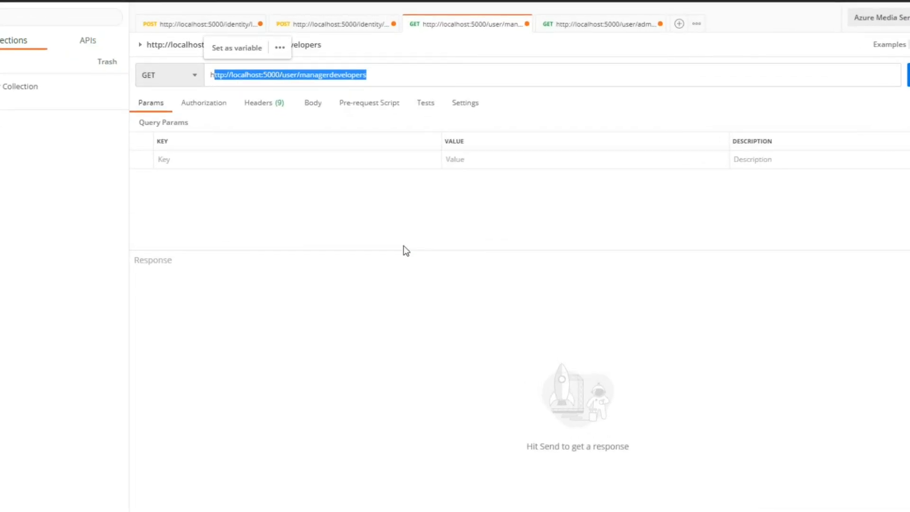
{"action": "mouse_move", "coordinate": [895, 85]}
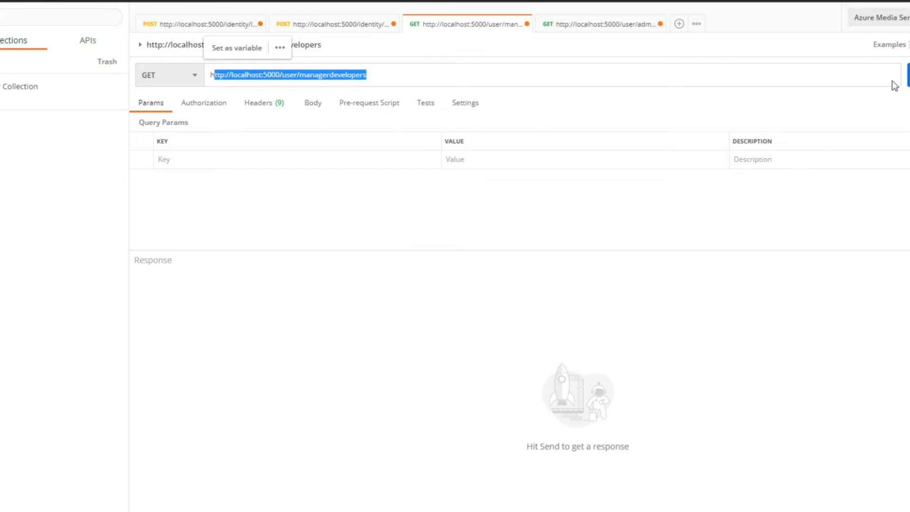
{"action": "mouse_move", "coordinate": [785, 230]}
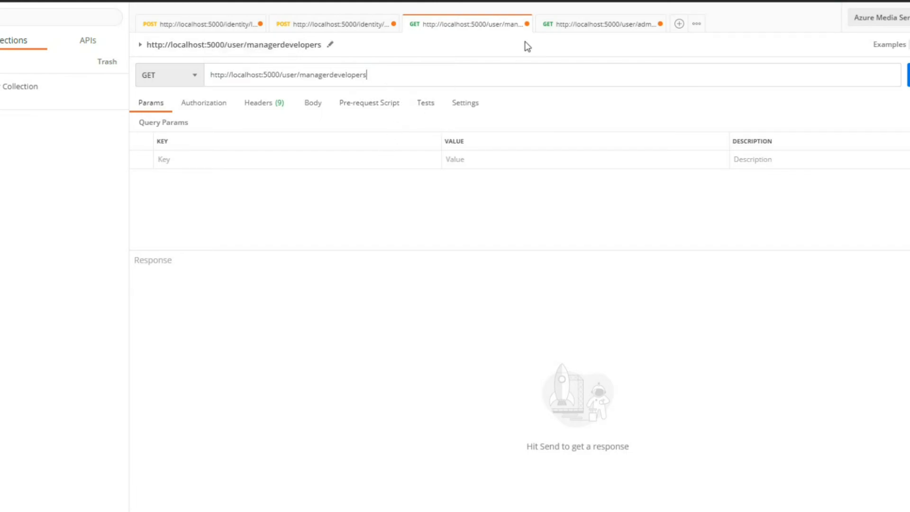
Review the managerdevelopers and admindevelopers GET request URLs on localhost:5000/user in Postman.
{"action": "left_click", "coordinate": [600, 24]}
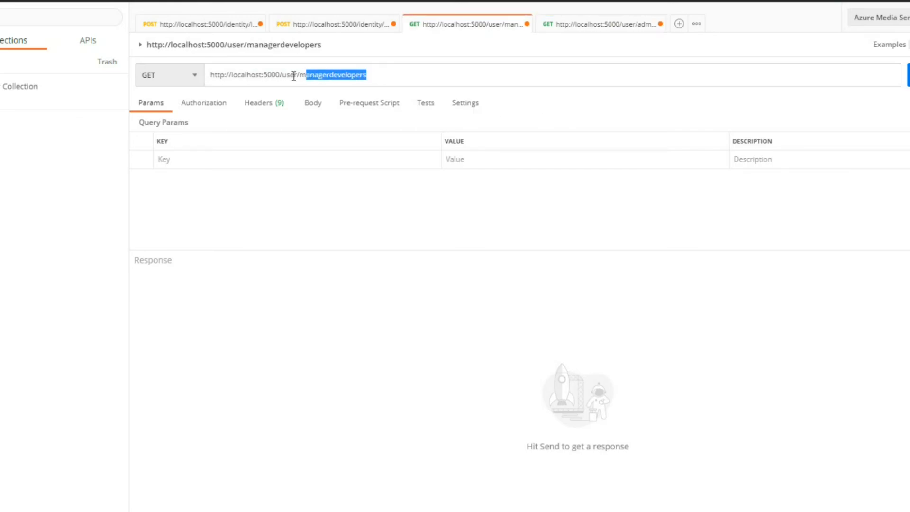
{"action": "double_click", "coordinate": [287, 74]}
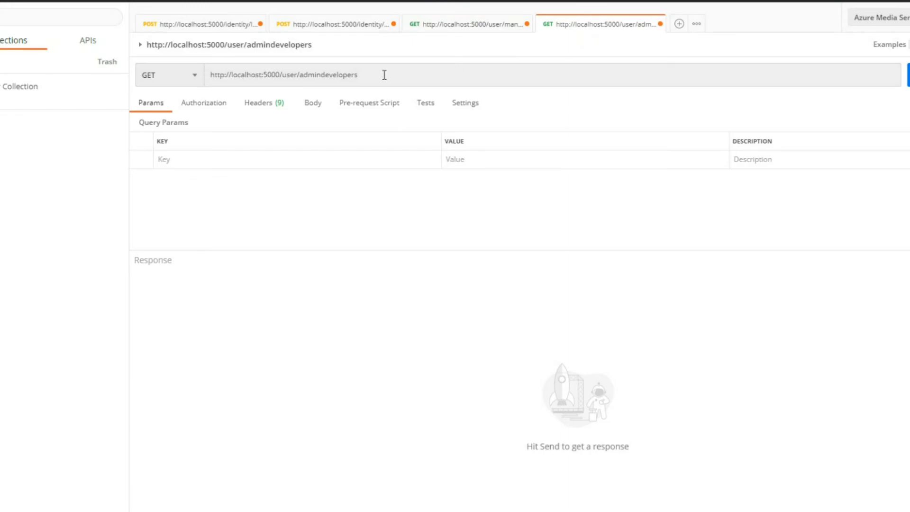
{"action": "double_click", "coordinate": [284, 74]}
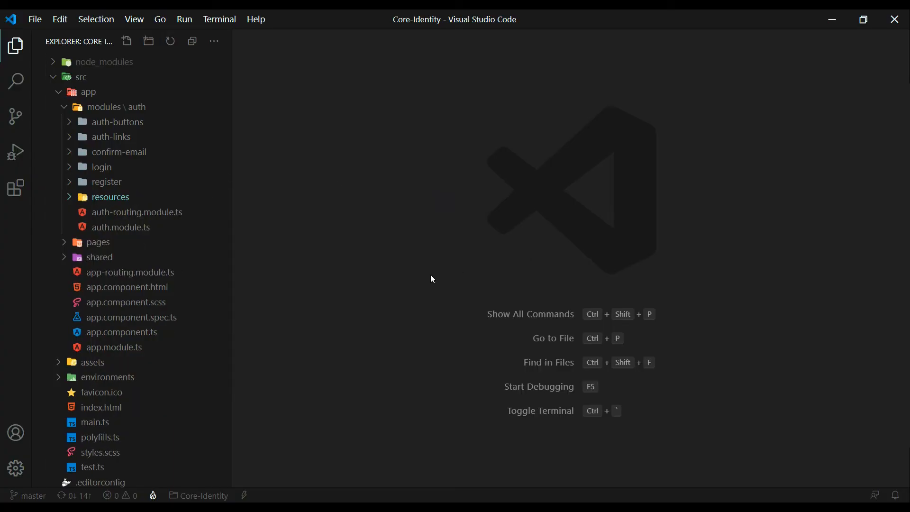
Locate secret.service.ts under shared/services and review its managerdevelopers endpoint path.
{"action": "left_click", "coordinate": [99, 256]}
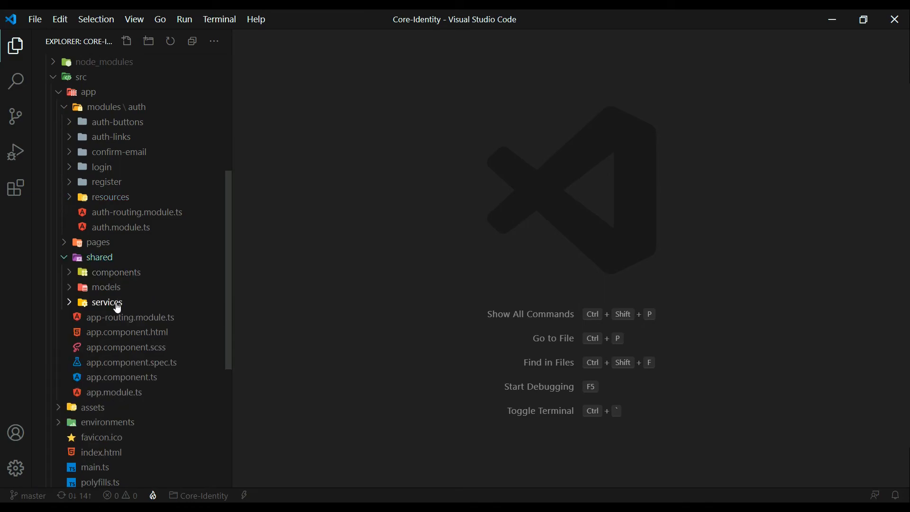
{"action": "left_click", "coordinate": [106, 302]}
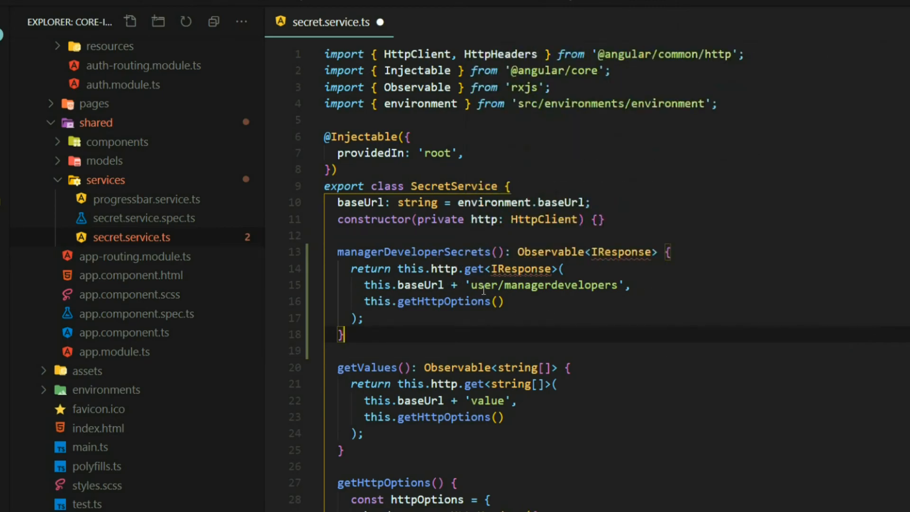
{"action": "double_click", "coordinate": [546, 285]}
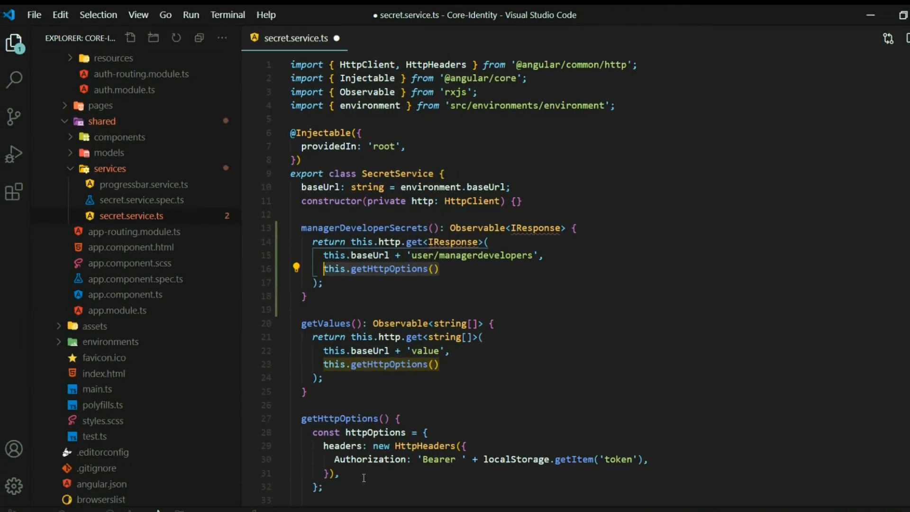
{"action": "scroll", "scroll_direction": "down", "scroll_amount": 3}
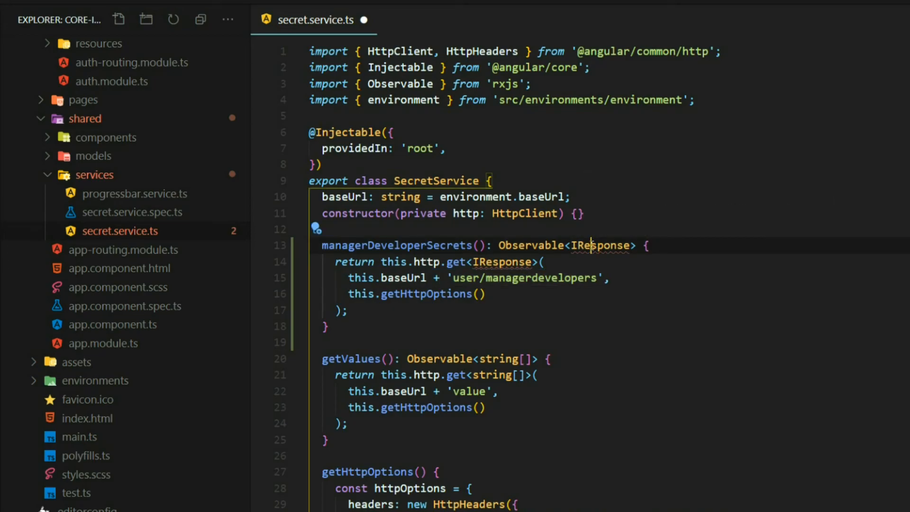
Jump from the IResponse type to its interface definition in the auth resources folder.
{"action": "left_click", "coordinate": [600, 245]}
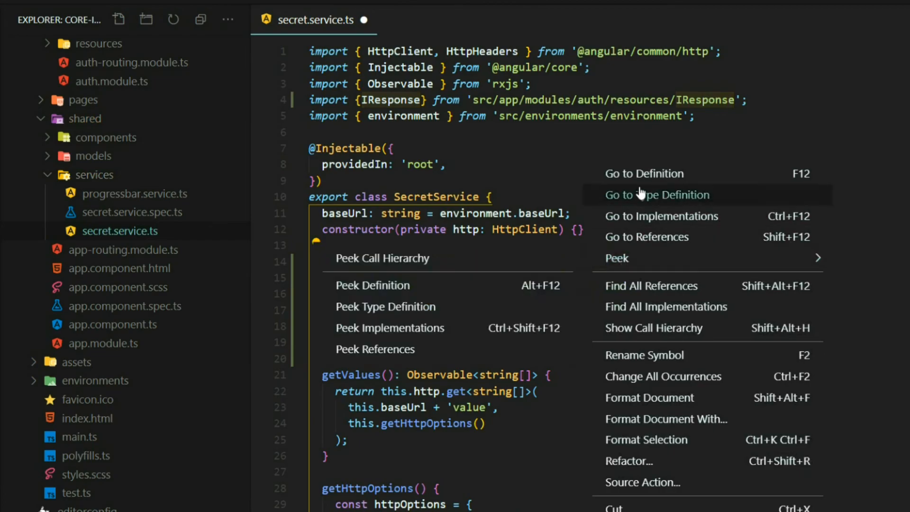
{"action": "left_click", "coordinate": [657, 195]}
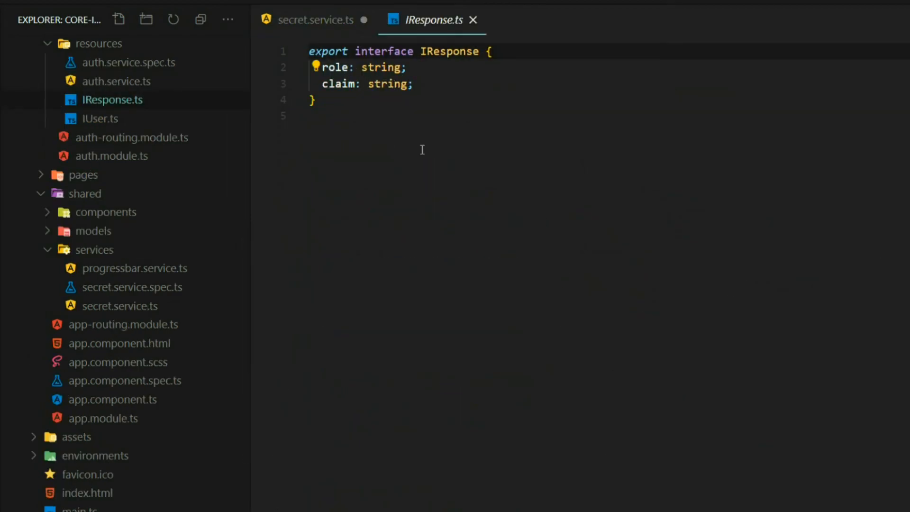
{"action": "mouse_move", "coordinate": [433, 258]}
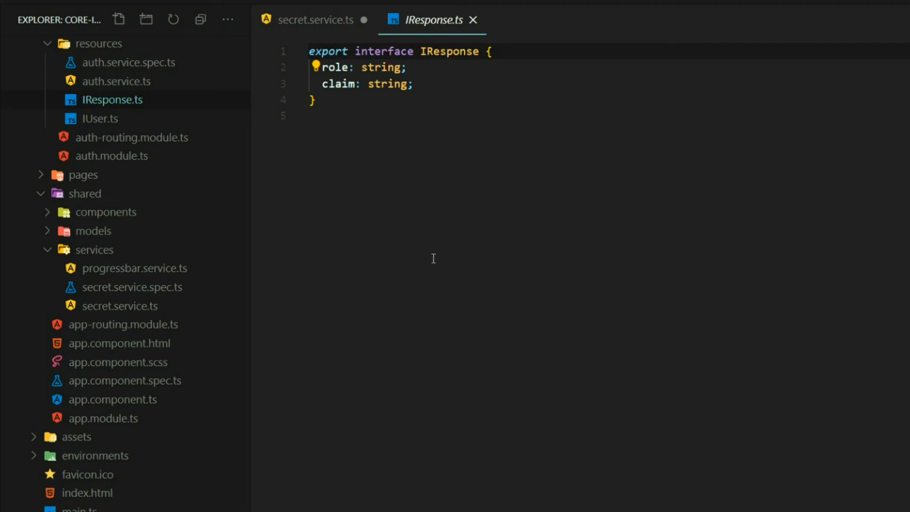
Inspect UserController.cs's managerdevelopers action returning a role and claim, then return to secret.service.ts.
{"action": "scroll", "scroll_direction": "down", "scroll_amount": 3}
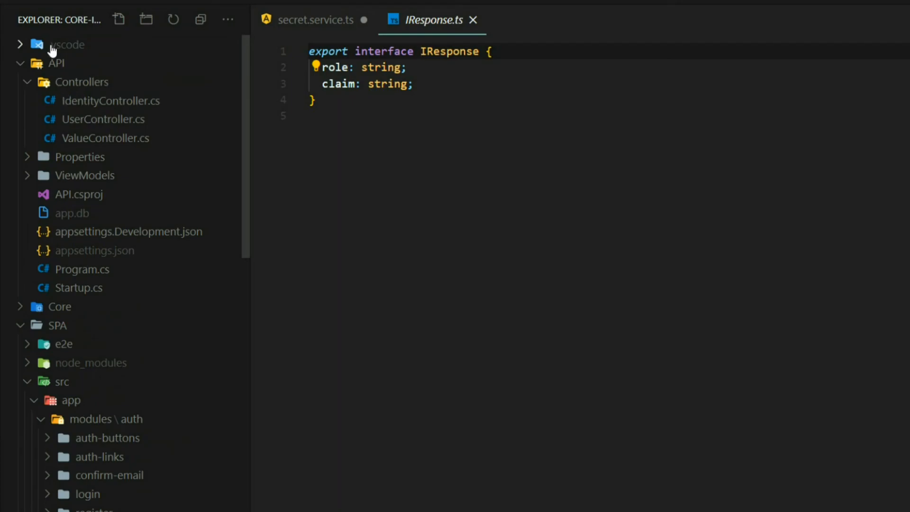
{"action": "mouse_move", "coordinate": [103, 119]}
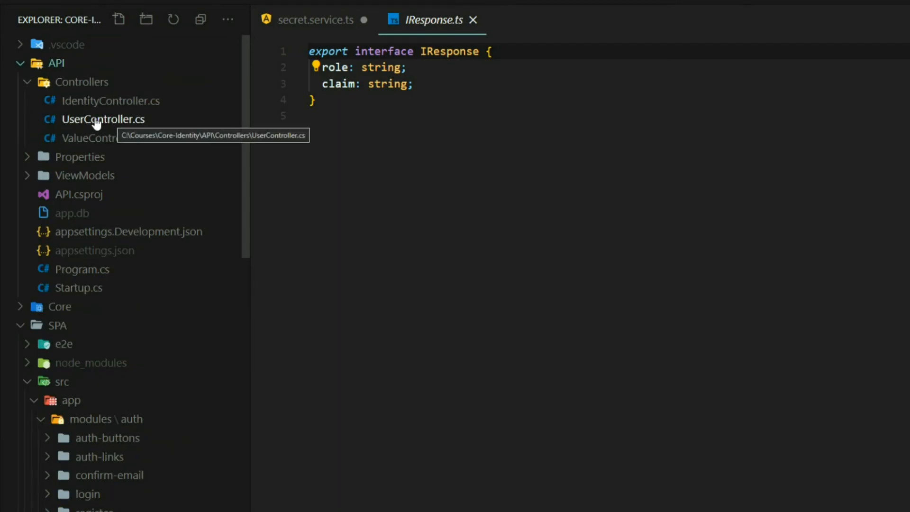
{"action": "left_click", "coordinate": [103, 119]}
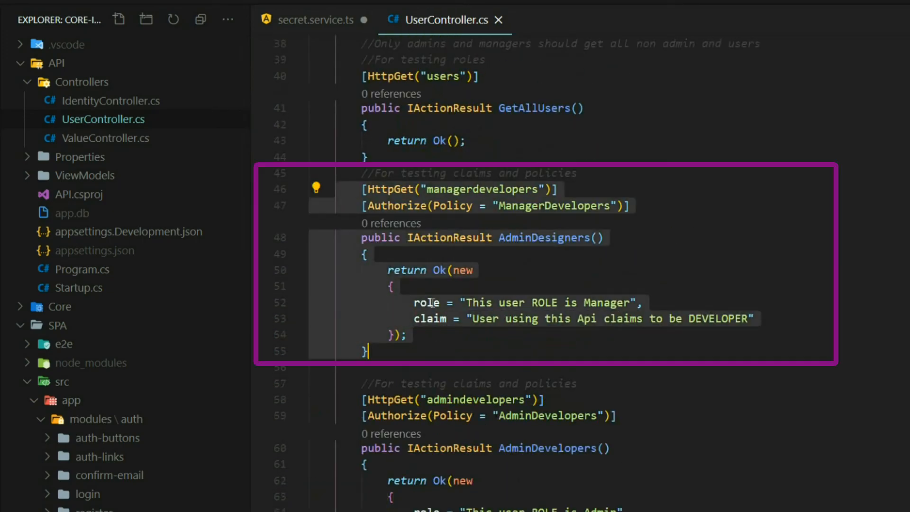
{"action": "left_click", "coordinate": [429, 318]}
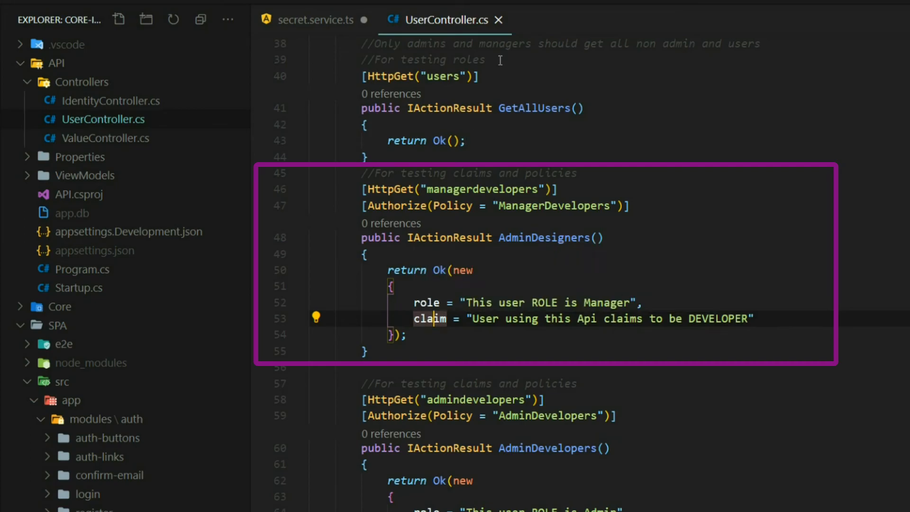
{"action": "left_click", "coordinate": [315, 19]}
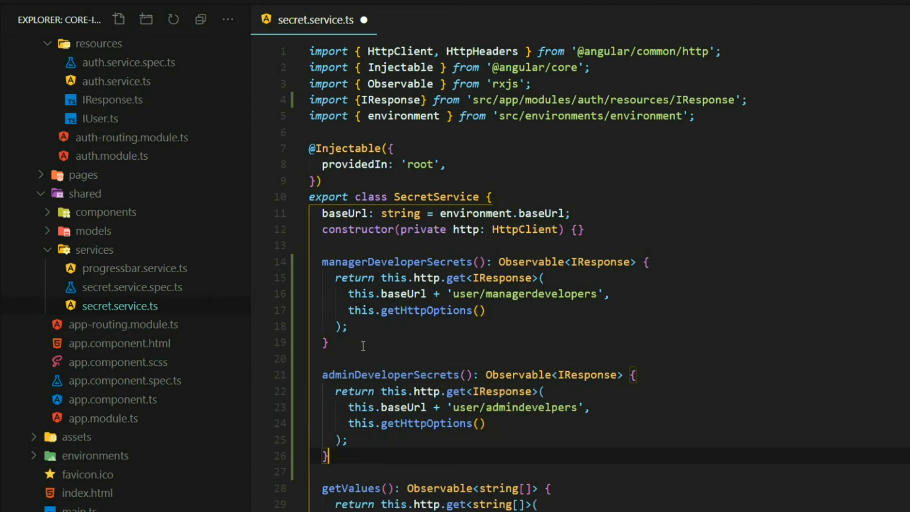
Save secret.service.ts with the new adminDeveloperSecrets method requesting 'user/admindevelpers'.
{"action": "scroll", "scroll_direction": "down", "scroll_amount": 3}
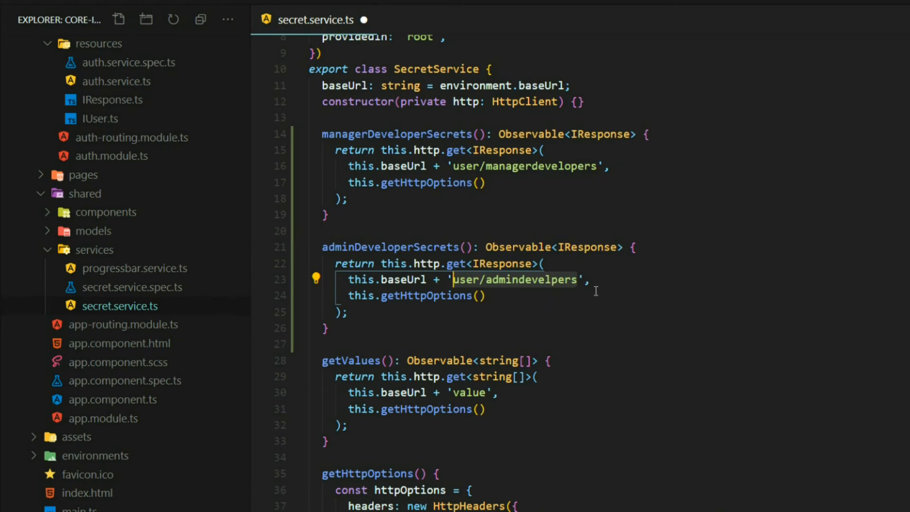
{"action": "key", "text": "ctrl+s"}
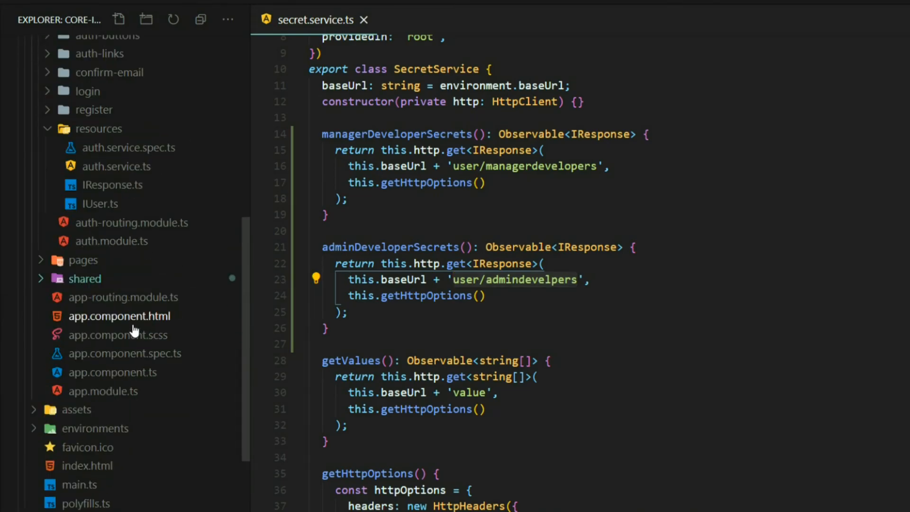
Bring up admin.component.html, admin.component.ts and manager.component.ts from the pages folder.
{"action": "left_click", "coordinate": [83, 260]}
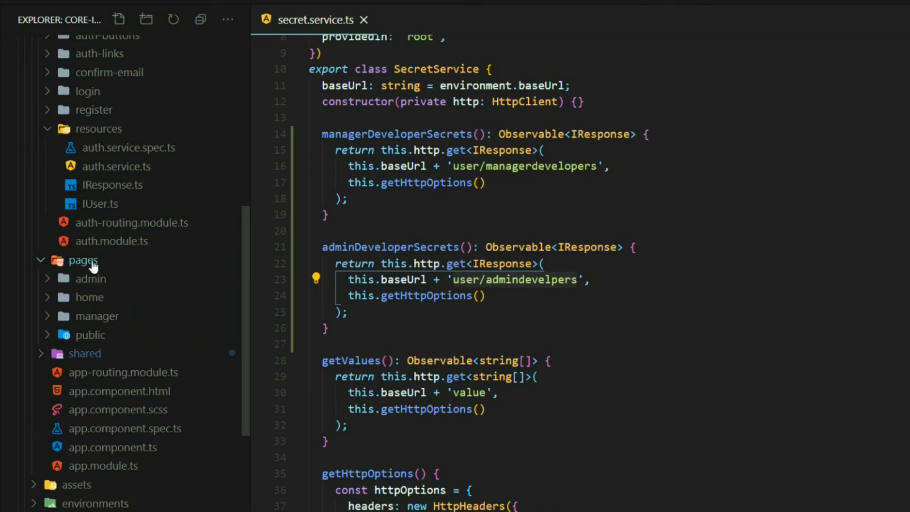
{"action": "left_click", "coordinate": [90, 279]}
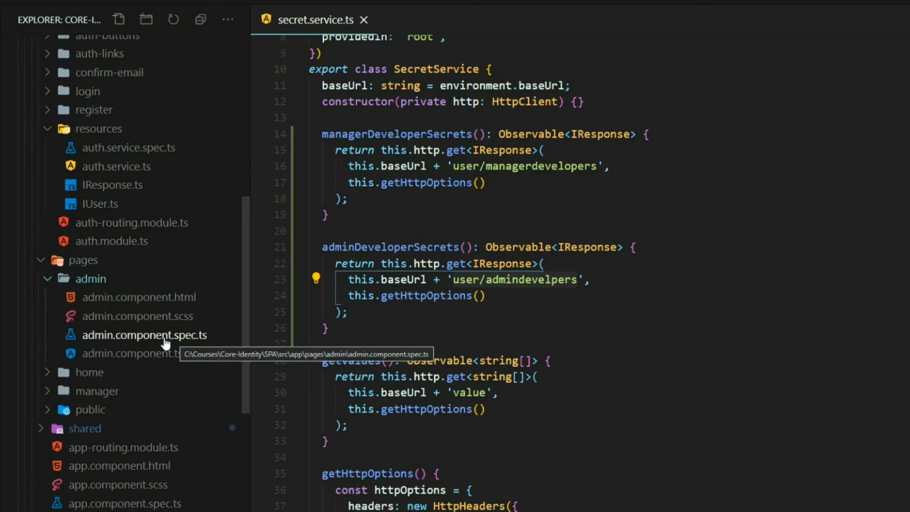
{"action": "left_click", "coordinate": [140, 296]}
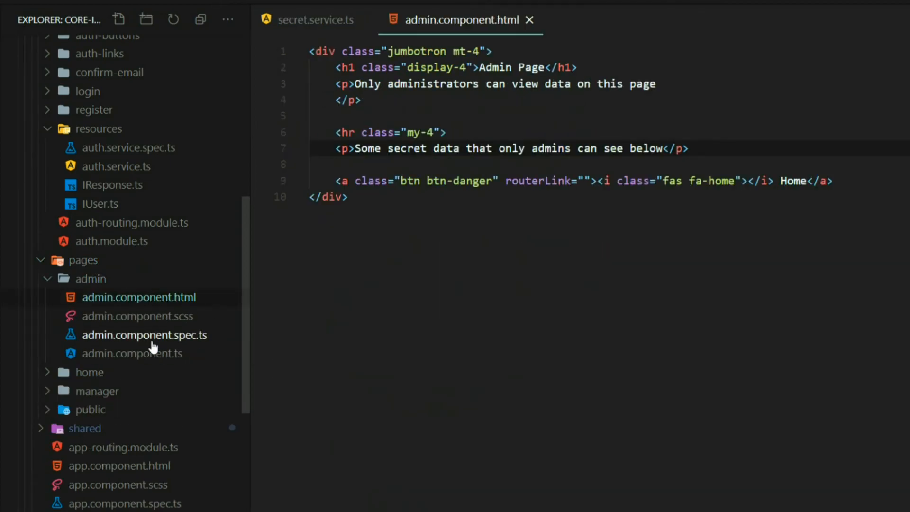
{"action": "left_click", "coordinate": [132, 353]}
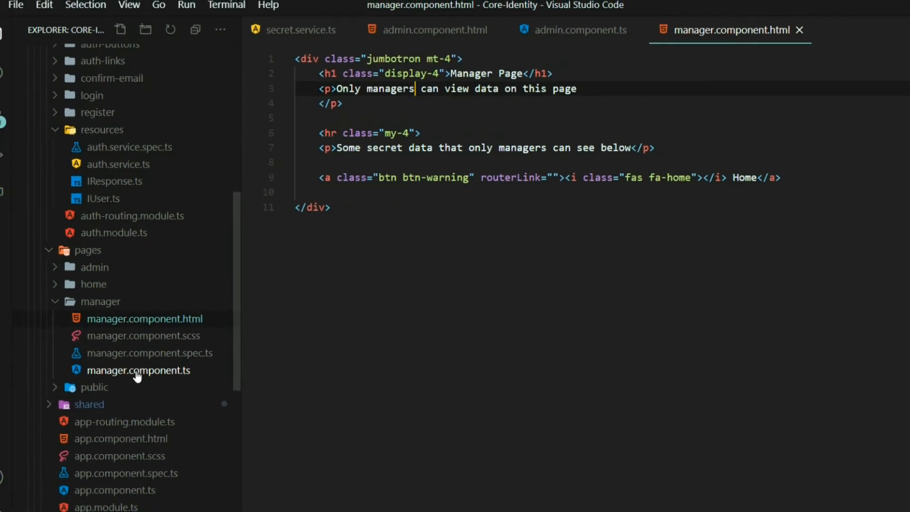
{"action": "left_click", "coordinate": [138, 370]}
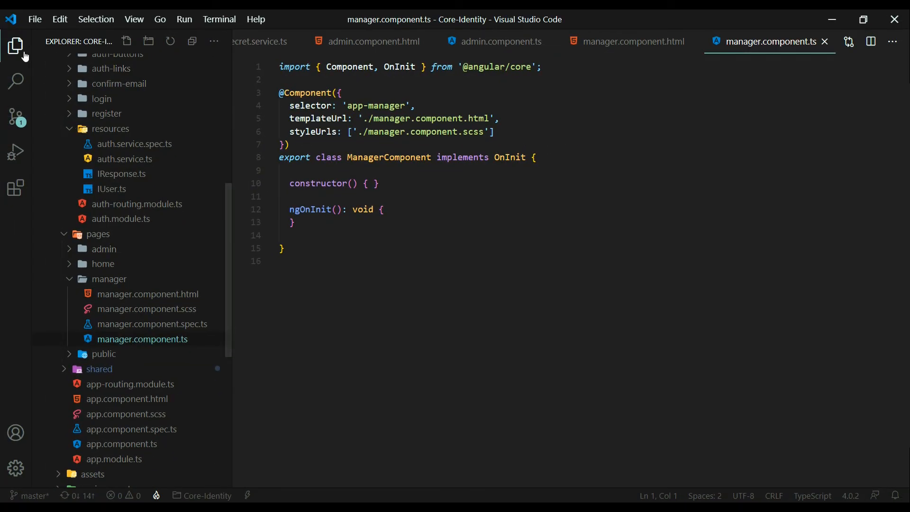
{"action": "left_click", "coordinate": [16, 46]}
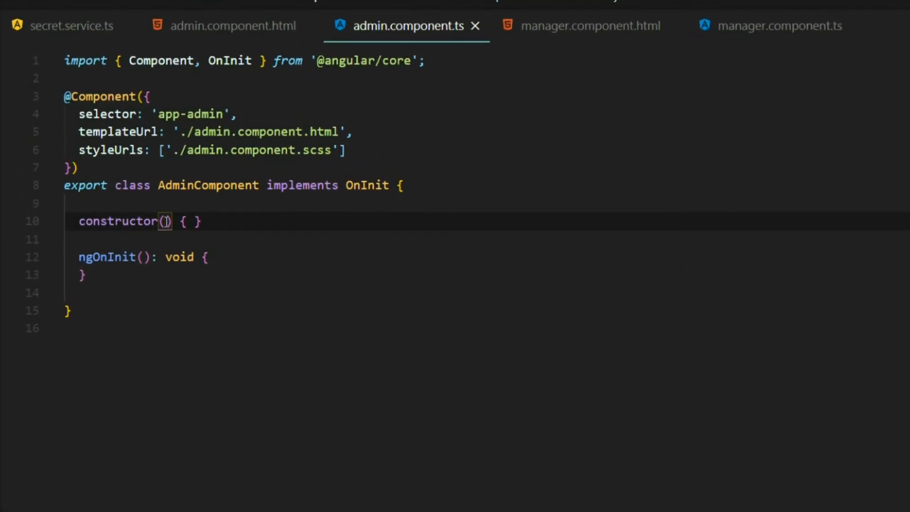
Inject SecretService into AdminComponent with its import and declare secrets$: Observable<IResponse>.
{"action": "type", "text": "private secretService: SecretService"}
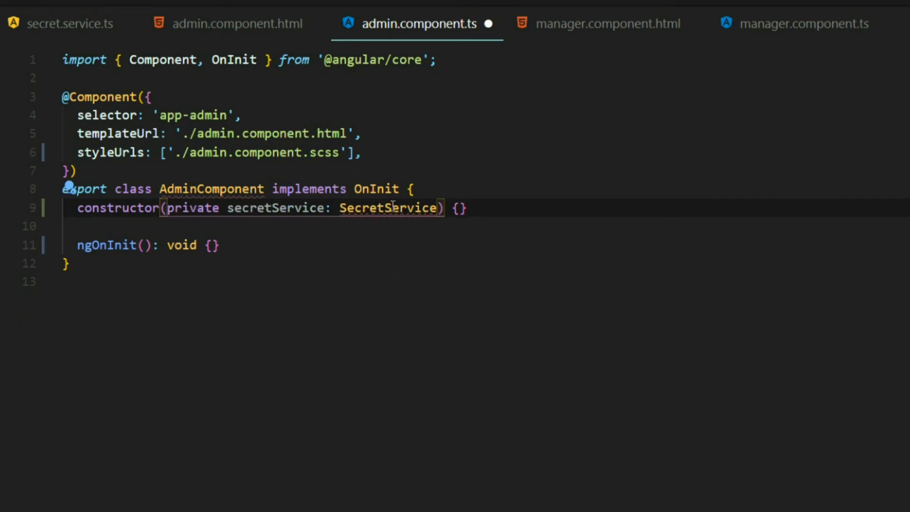
{"action": "type", "text": "import {SecretService} from 'src/app/shared/services/secret.service';"}
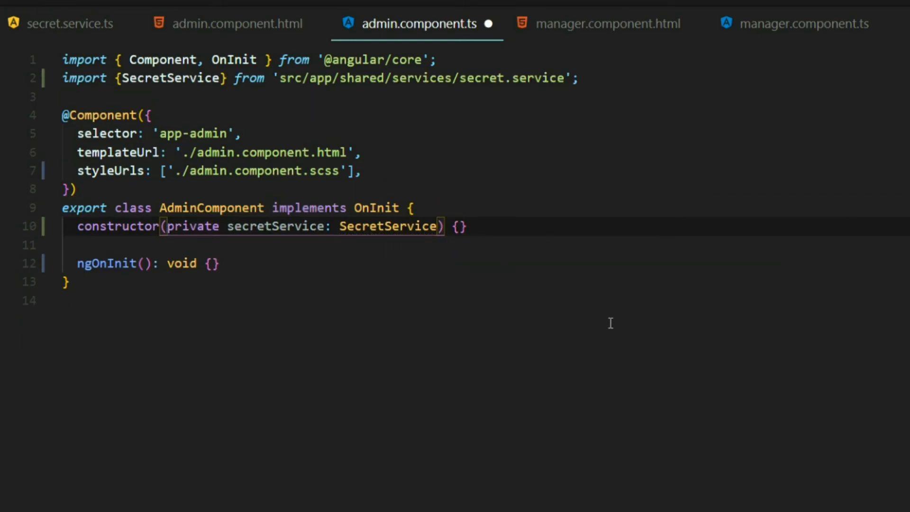
{"action": "mouse_move", "coordinate": [301, 290]}
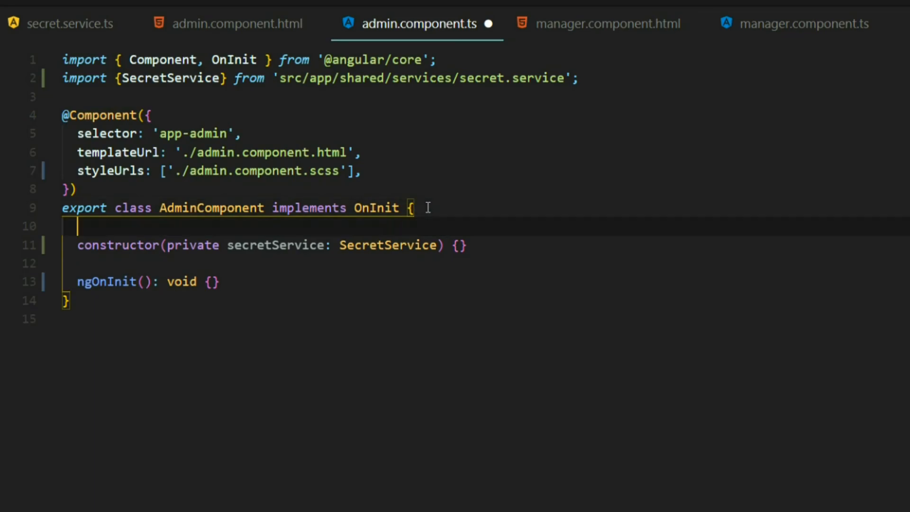
{"action": "type", "text": "secrets$: Observable<IResponse>;"}
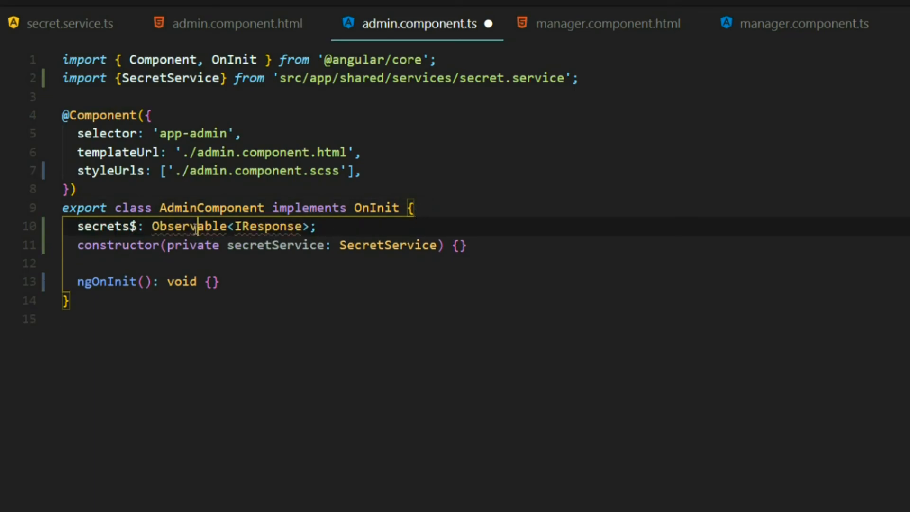
Resolve the Observable import, add getAdminDeveloperSecrets, and save admin.component.ts.
{"action": "left_click", "coordinate": [188, 225]}
{"action": "type", "text": "this.secrets$ = this.secretService.adminDeveloperSecrets();"}
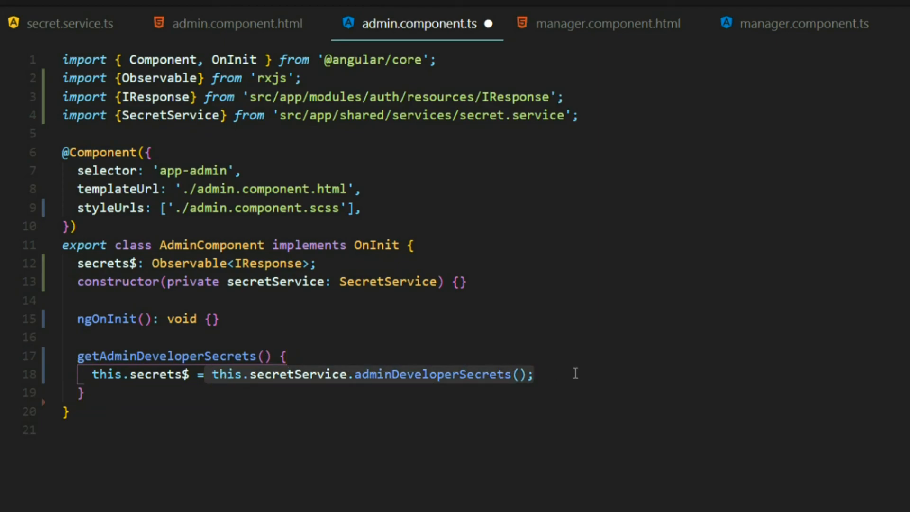
{"action": "mouse_move", "coordinate": [325, 399]}
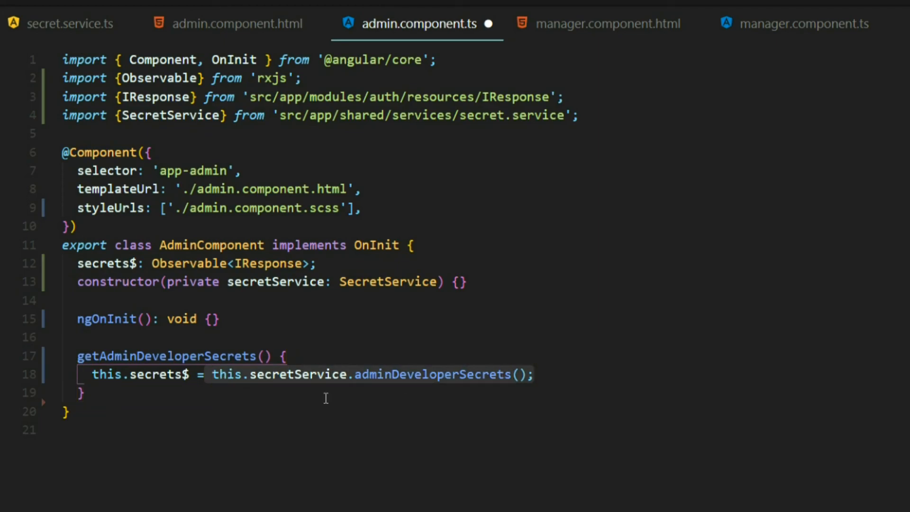
{"action": "left_click", "coordinate": [93, 374]}
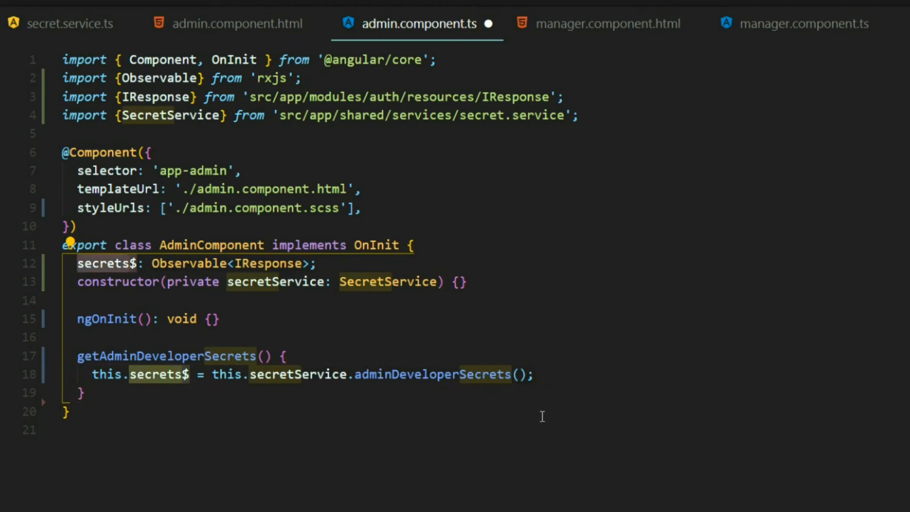
{"action": "key", "text": "ctrl+s"}
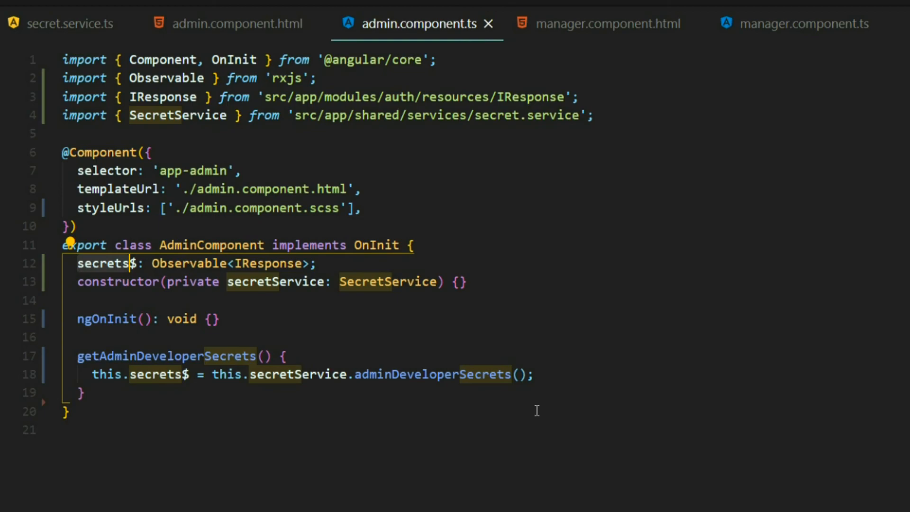
{"action": "mouse_move", "coordinate": [244, 283]}
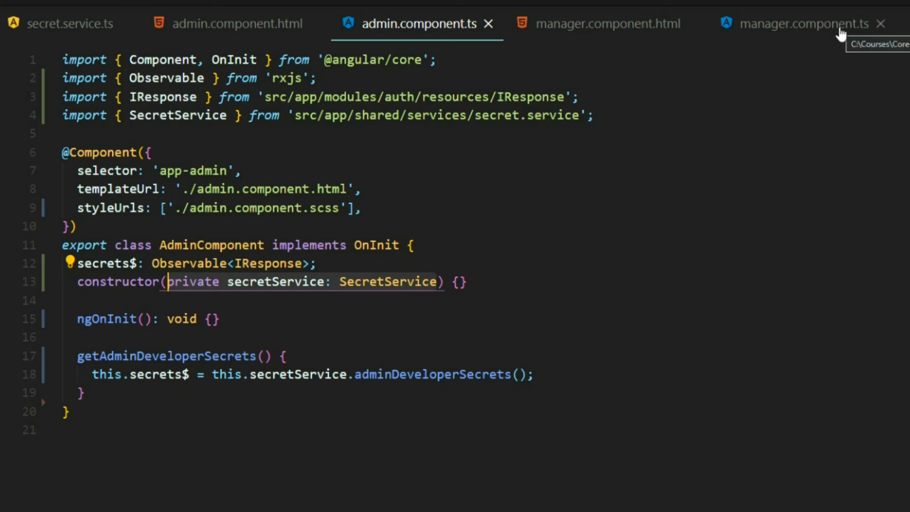
Inject SecretService into ManagerComponent, importing it via Quick Fix from shared services.
{"action": "left_click", "coordinate": [789, 24]}
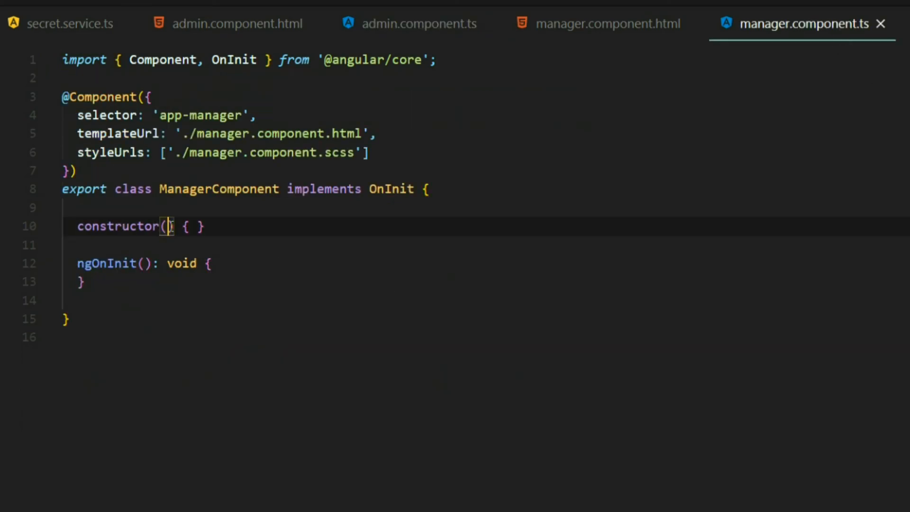
{"action": "type", "text": "private secretService: SecretService"}
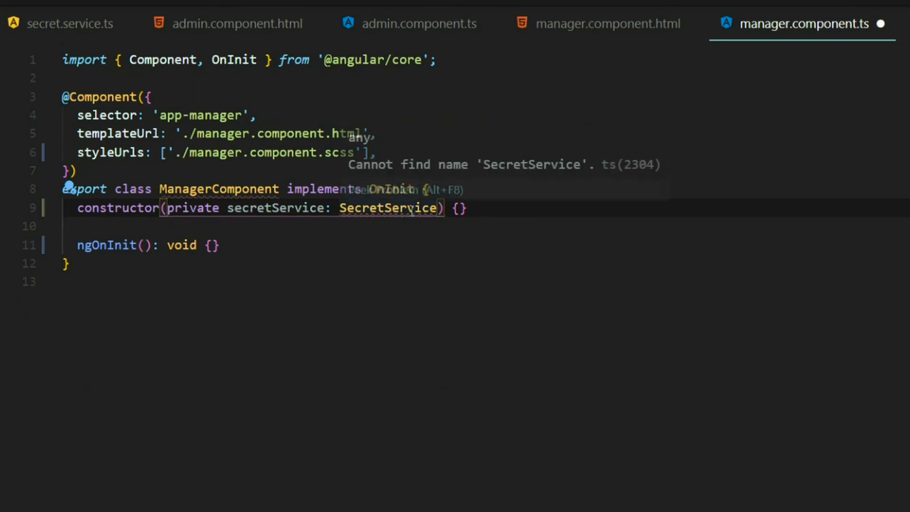
{"action": "left_click", "coordinate": [389, 207]}
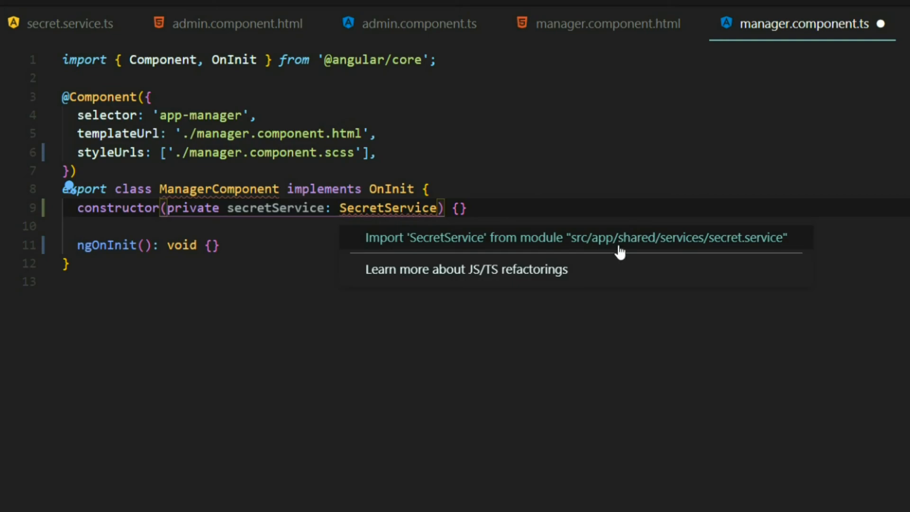
{"action": "left_click", "coordinate": [574, 237]}
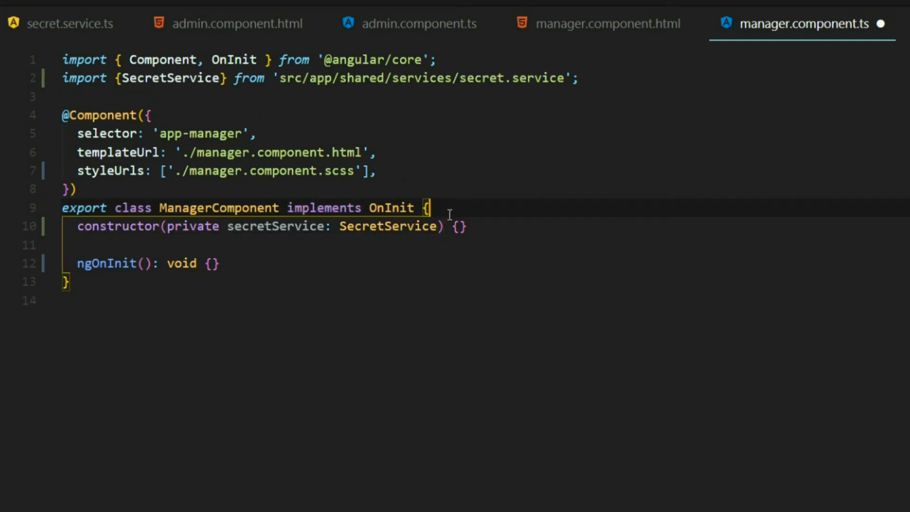
Declare secrets$: Observable<IResponse>, add getManagerDeveloperSecrets and call it from ngOnInit.
{"action": "type", "text": "secrets$: Observable<IResponse>;"}
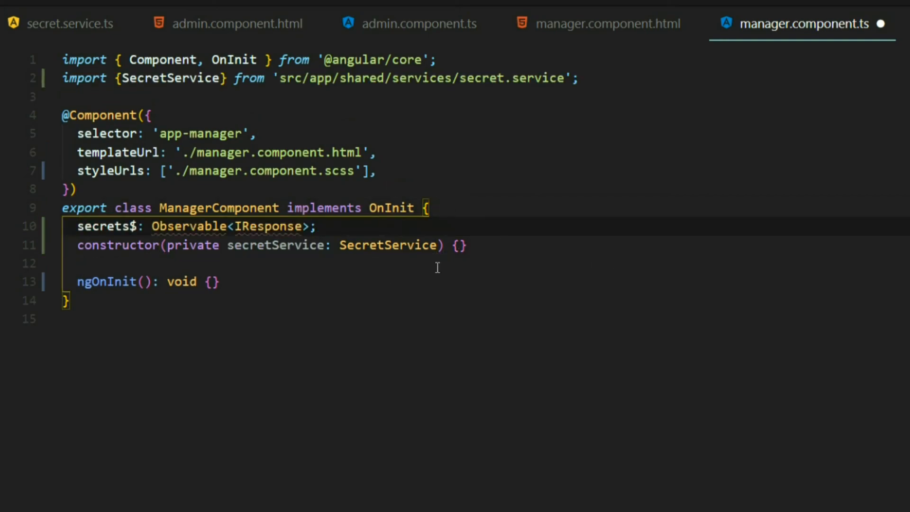
{"action": "mouse_move", "coordinate": [267, 226]}
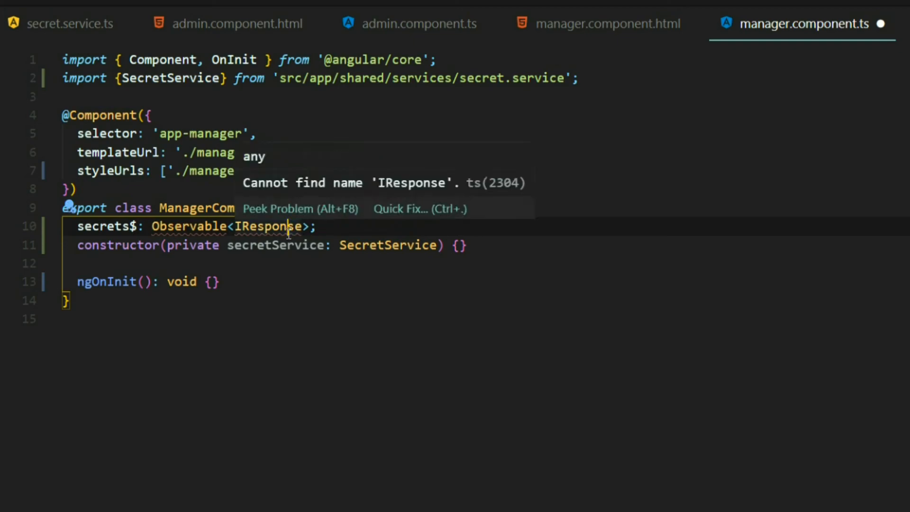
{"action": "left_click", "coordinate": [418, 209]}
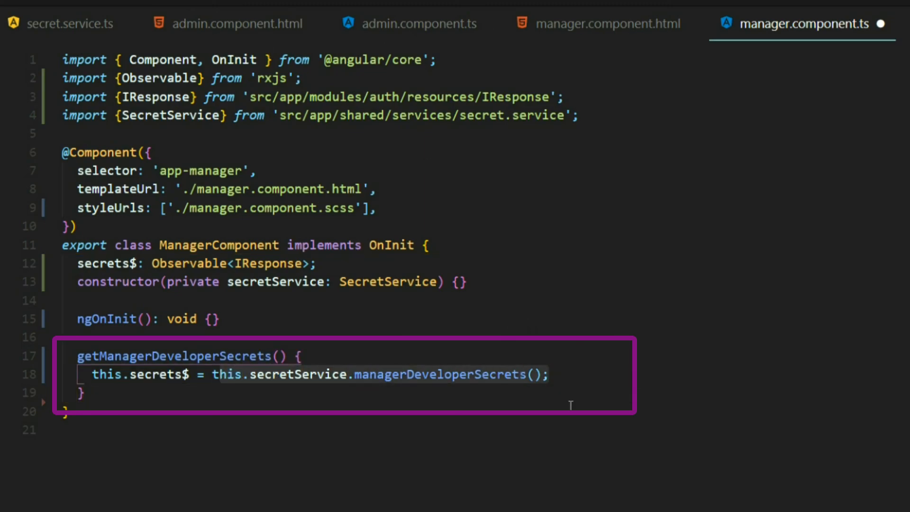
{"action": "double_click", "coordinate": [172, 355]}
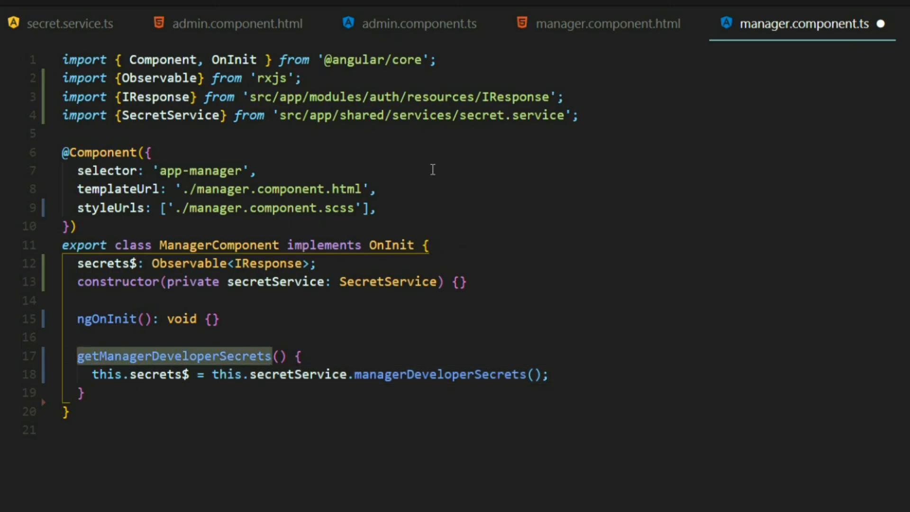
{"action": "mouse_move", "coordinate": [100, 323]}
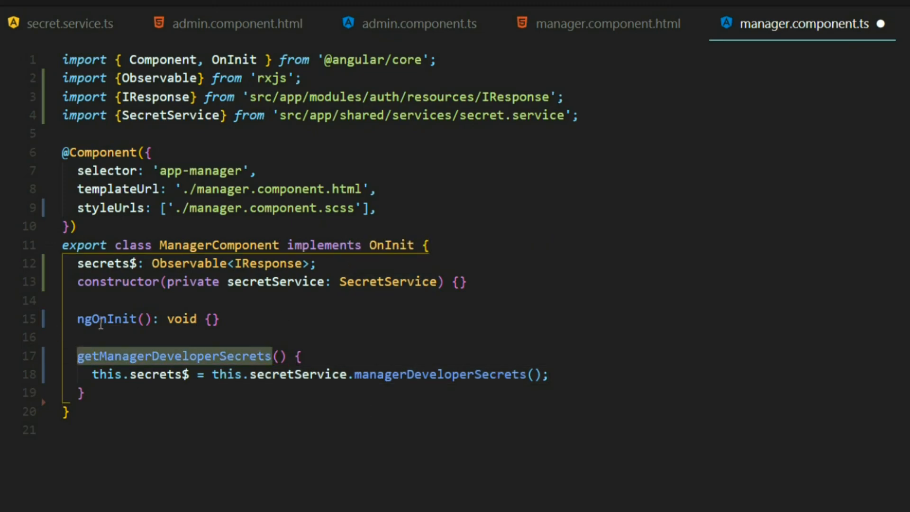
{"action": "mouse_move", "coordinate": [225, 330]}
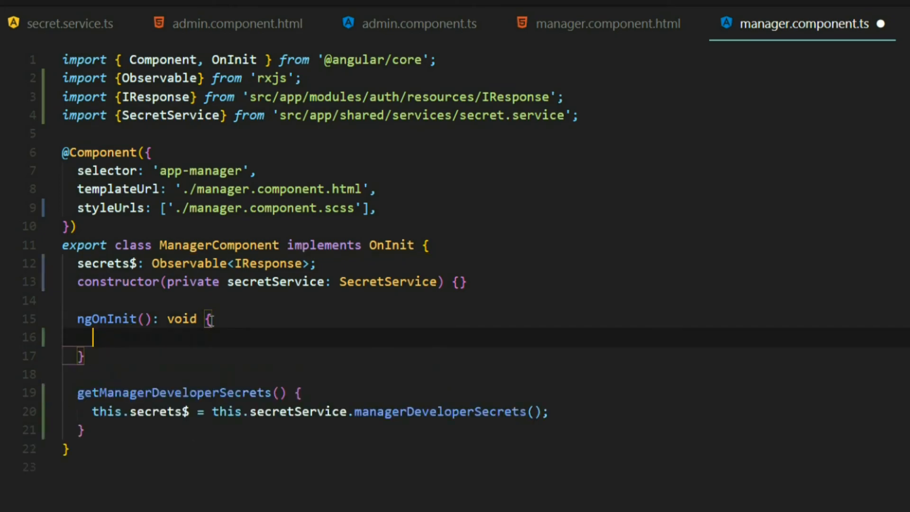
{"action": "type", "text": "this.getManagerDeveloperSecrets("}
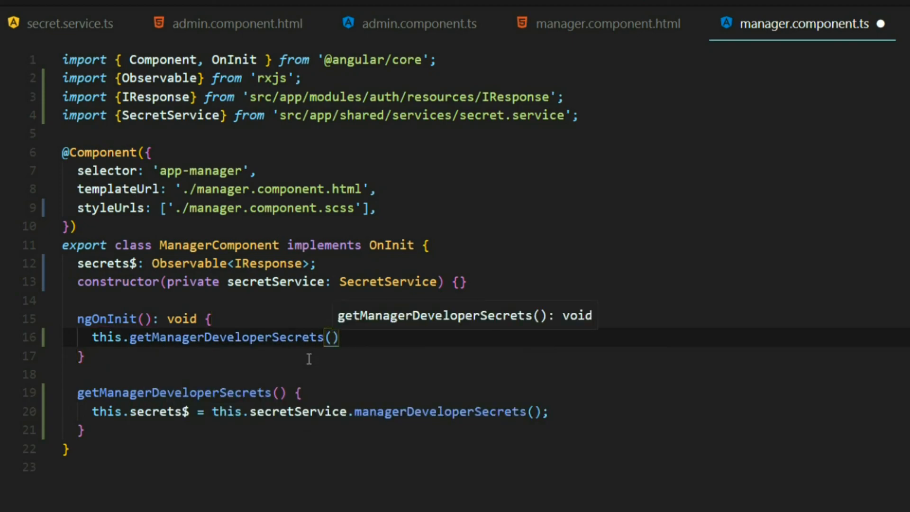
{"action": "type", "text": ";"}
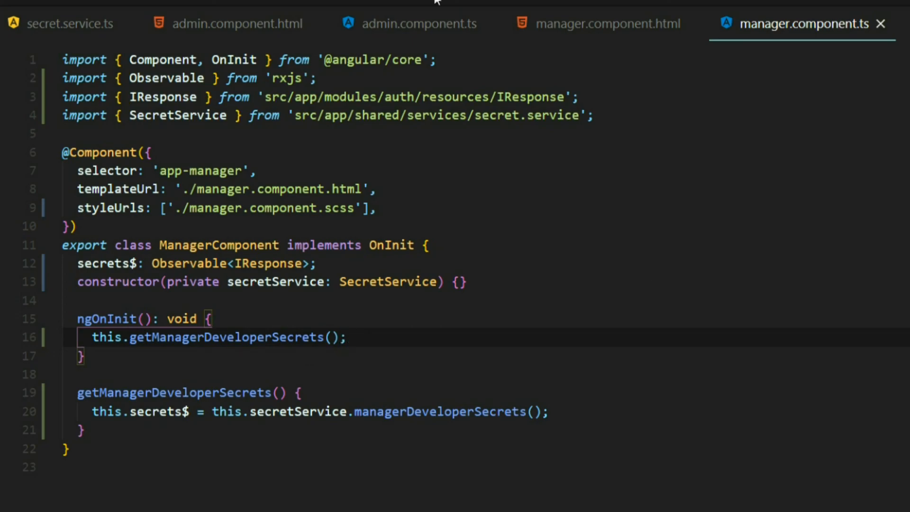
Call this.getAdminDeveloperSecrets() inside AdminComponent's ngOnInit and save.
{"action": "left_click", "coordinate": [419, 24]}
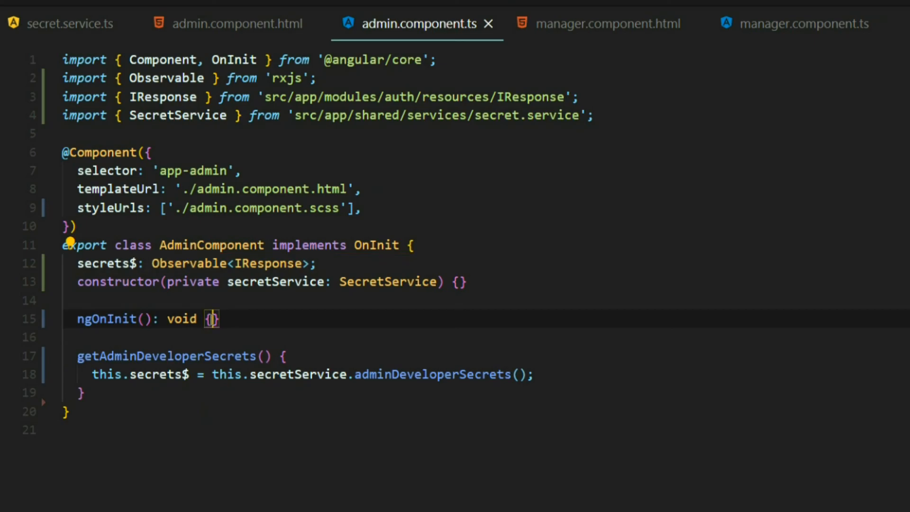
{"action": "type", "text": "this."}
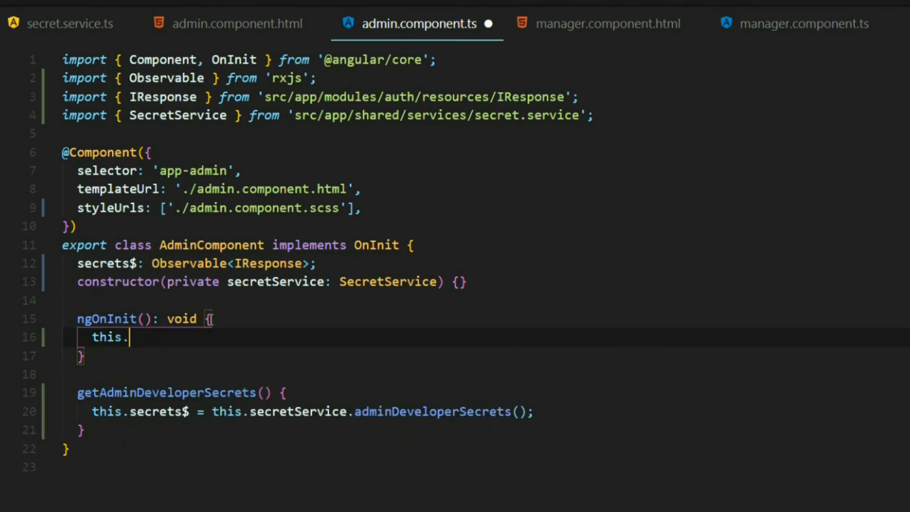
{"action": "type", "text": "getAdminDeveloperSecrets();"}
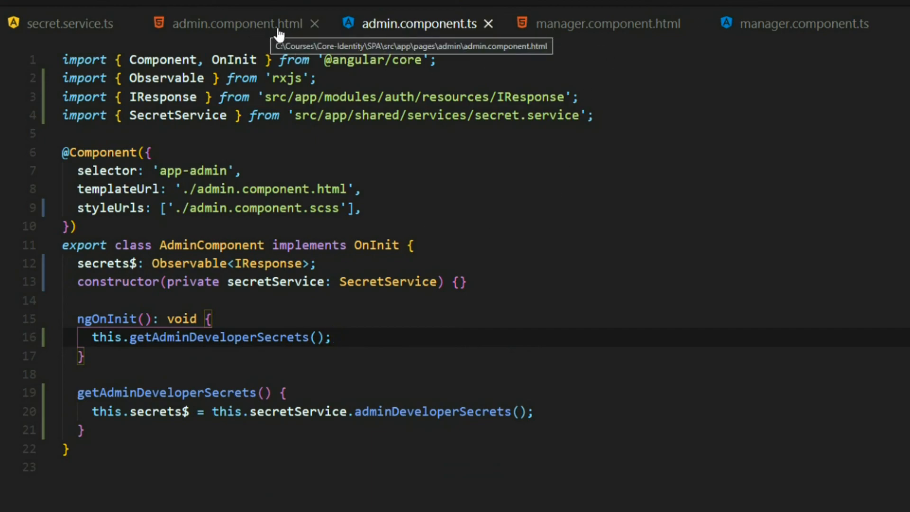
Review the admin template's *ngIf binding on secrets$ | async.
{"action": "left_click", "coordinate": [238, 24]}
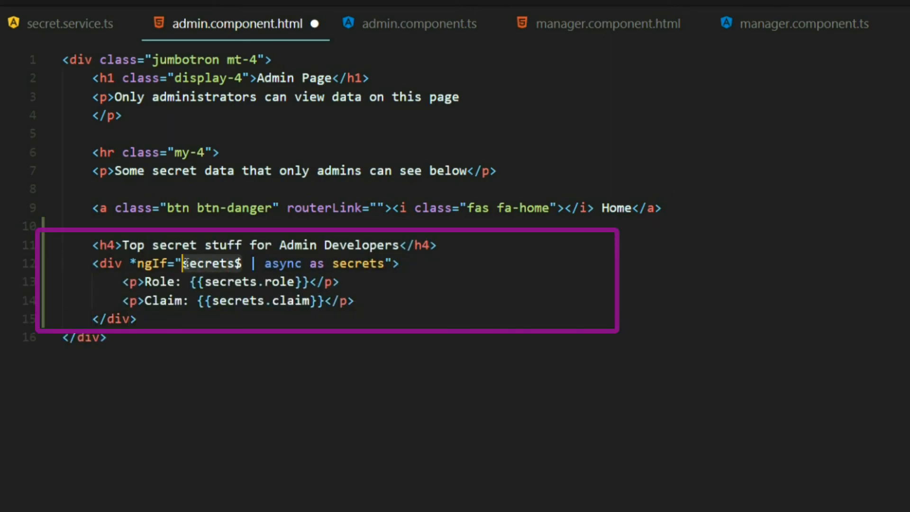
{"action": "double_click", "coordinate": [209, 263]}
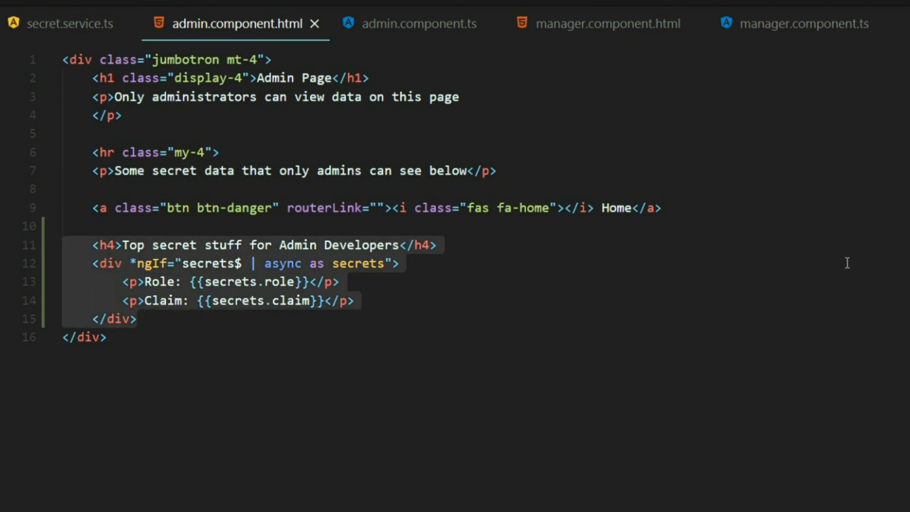
Add an h4 'Top secret stuff for Manager Developers' heading and role/claim div to manager.component.html.
{"action": "left_click", "coordinate": [606, 23]}
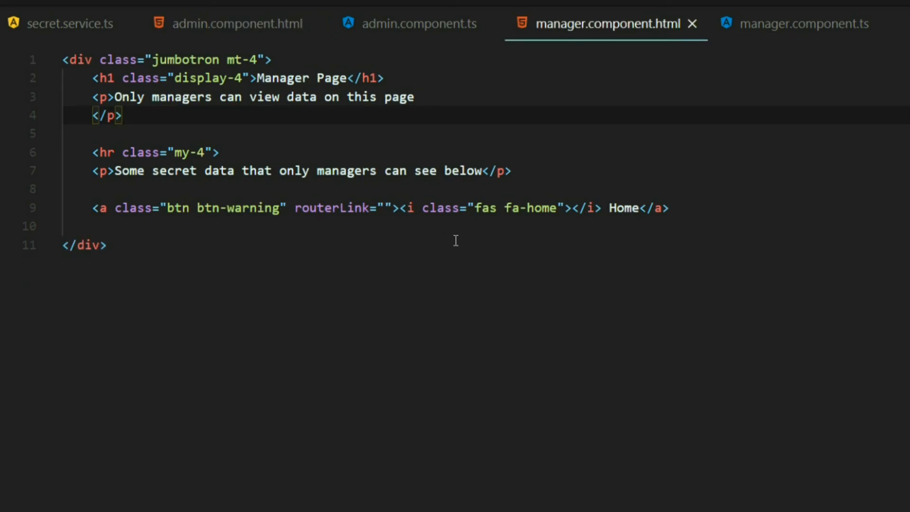
{"action": "key", "text": "Enter"}
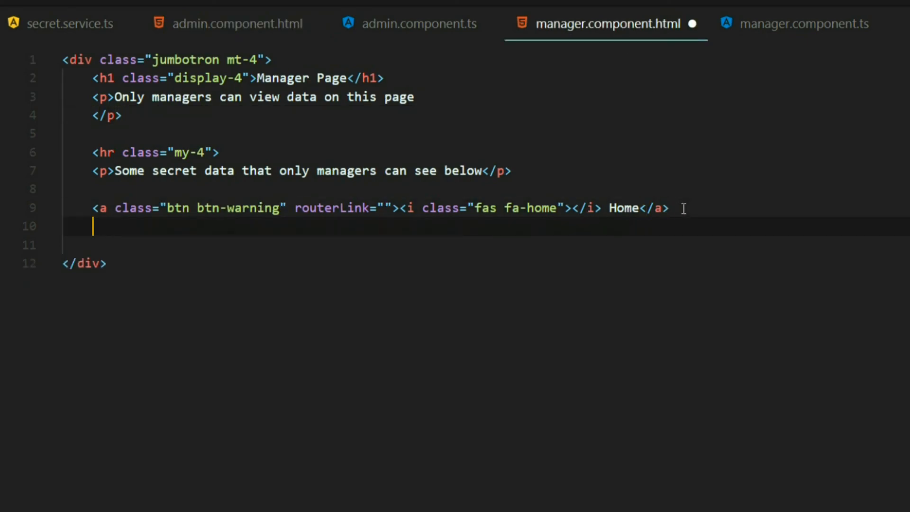
{"action": "type", "text": "<h4>Top secret stuff for Manager Developers</h4>"}
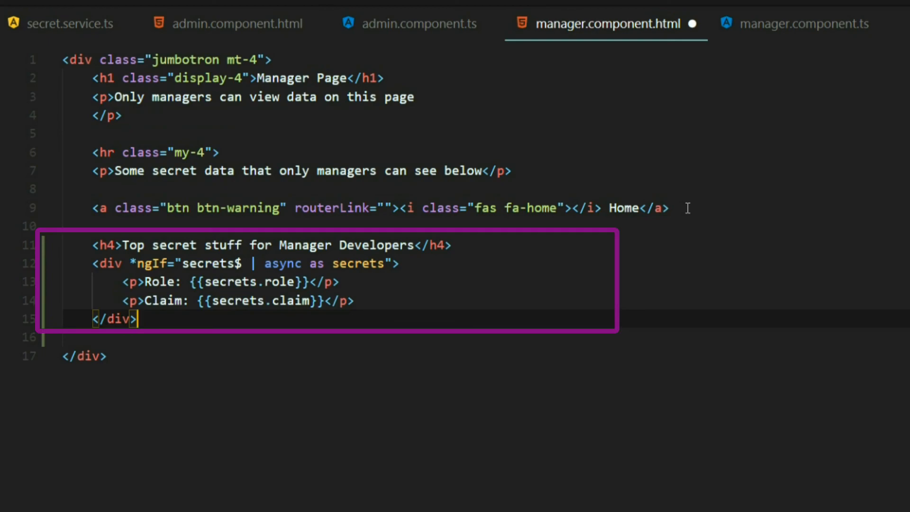
{"action": "left_click", "coordinate": [116, 318]}
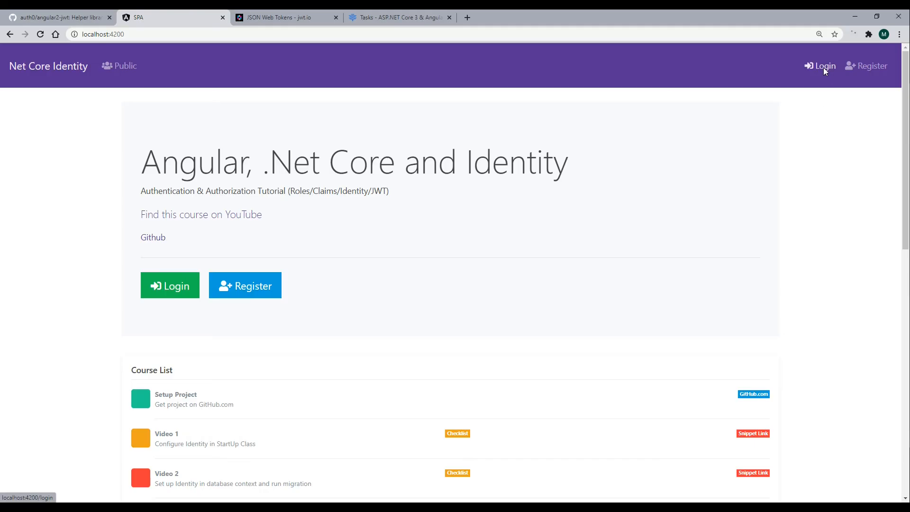
Log in to the SPA as the saved manager user mike7.
{"action": "left_click", "coordinate": [819, 65]}
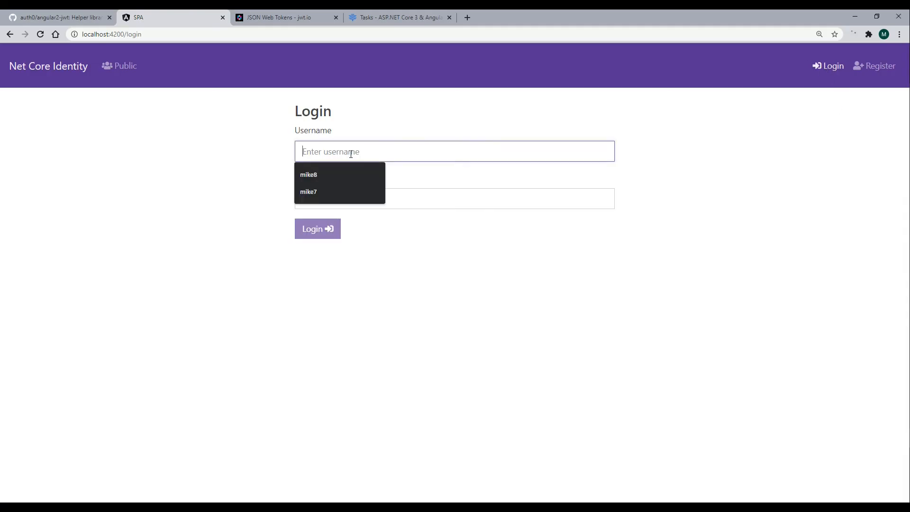
{"action": "left_click", "coordinate": [308, 192]}
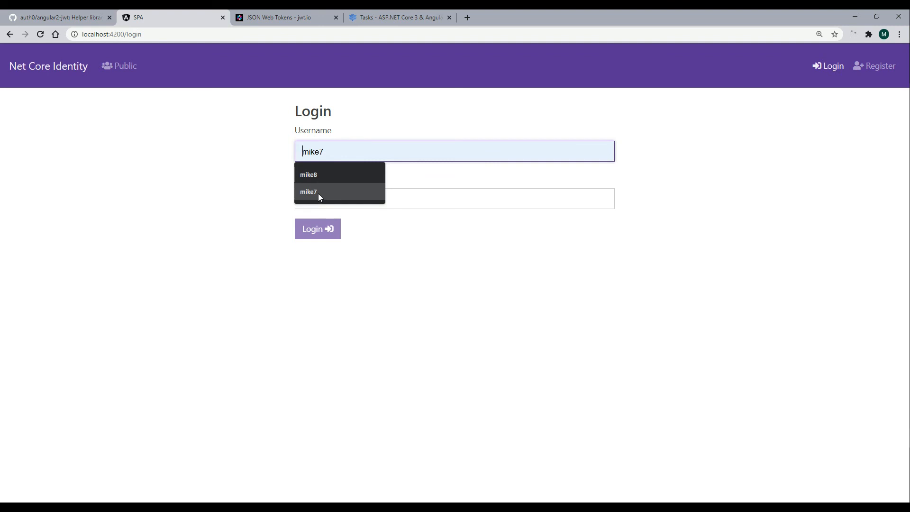
{"action": "left_click", "coordinate": [308, 192]}
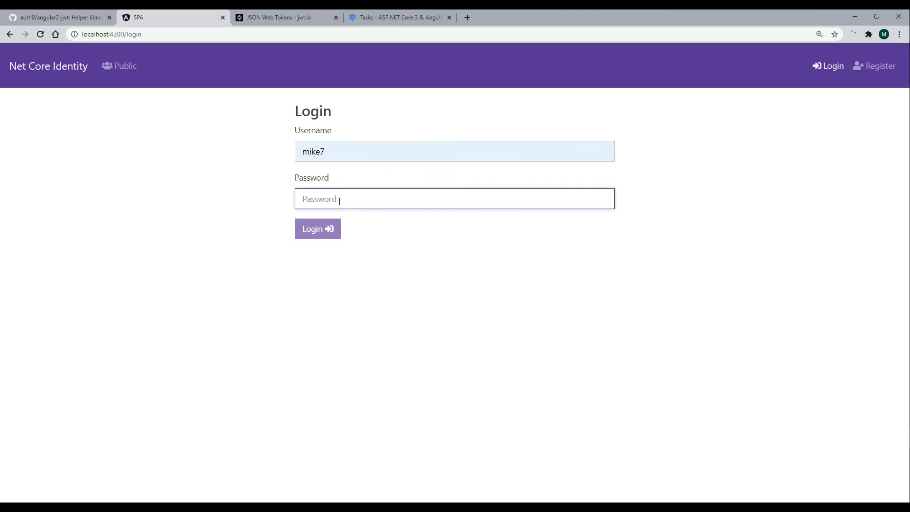
{"action": "left_click", "coordinate": [318, 228]}
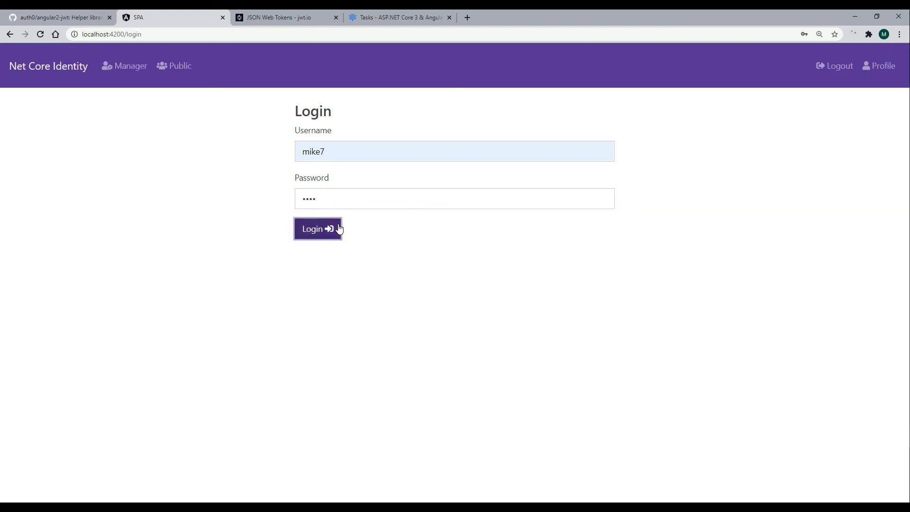
{"action": "left_click", "coordinate": [317, 227]}
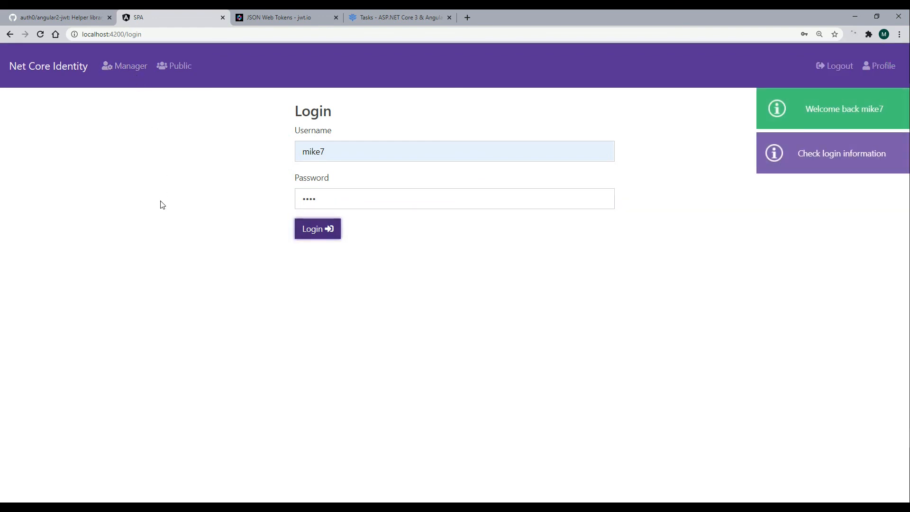
Open the Manager page and highlight the displayed Manager role and DEVELOPER claim.
{"action": "left_click", "coordinate": [129, 65]}
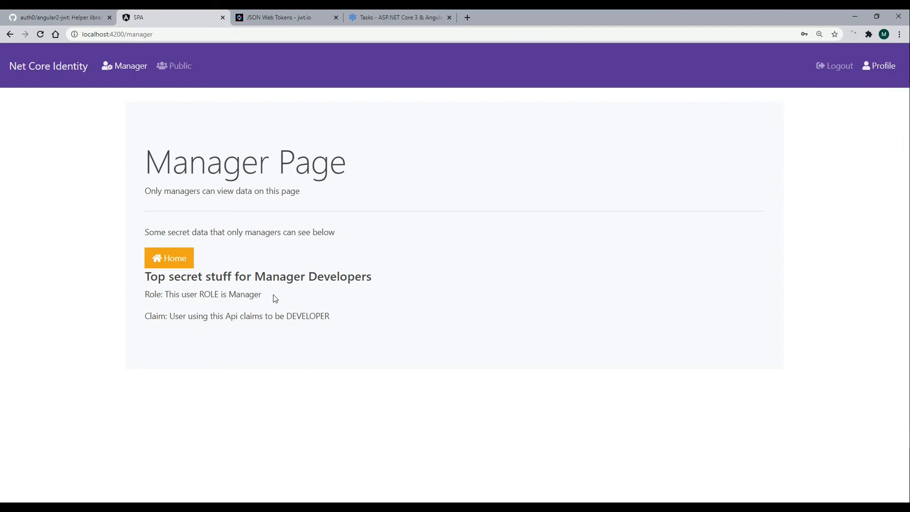
{"action": "left_click_drag", "start_coordinate": [173, 315], "coordinate": [330, 316]}
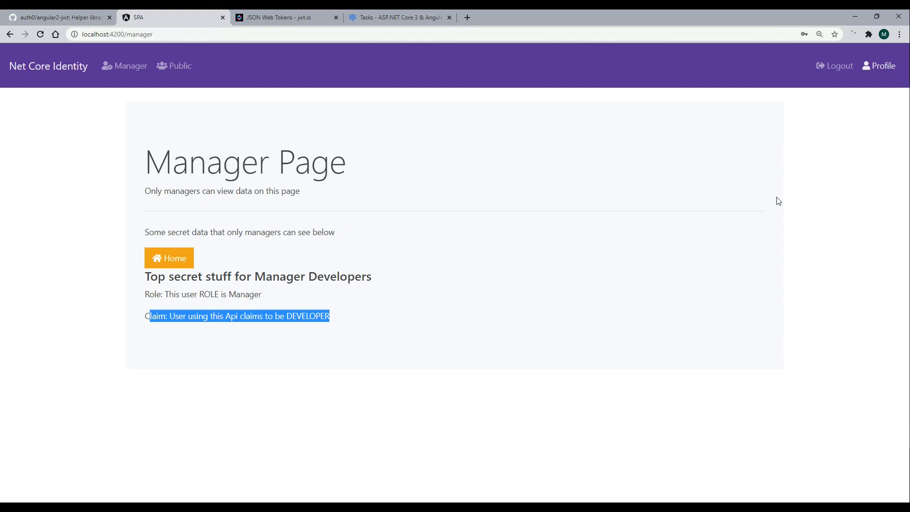
Log out the manager user and log in as the admin user mike8.
{"action": "left_click", "coordinate": [832, 65]}
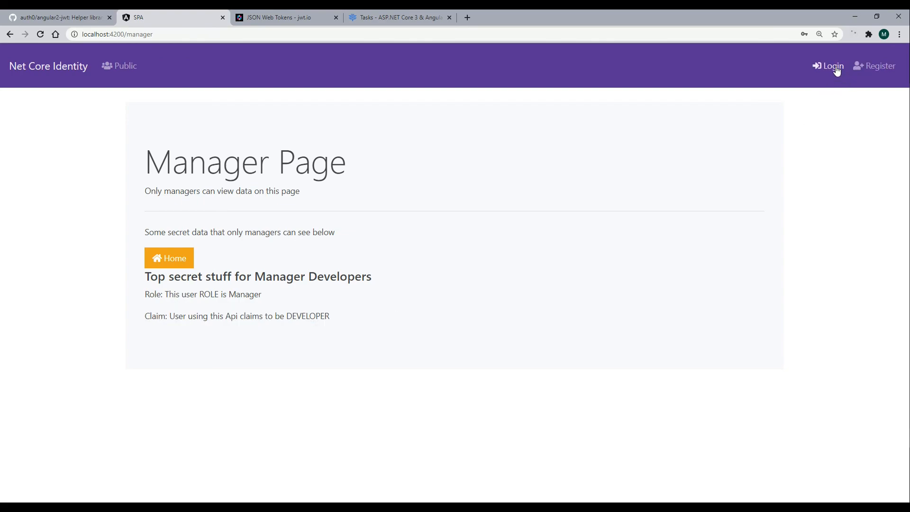
{"action": "left_click", "coordinate": [830, 65]}
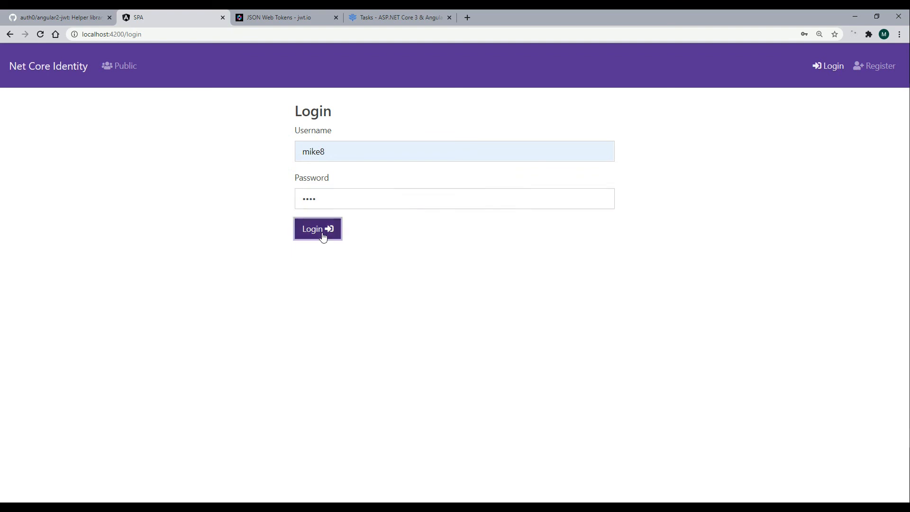
{"action": "left_click", "coordinate": [318, 227]}
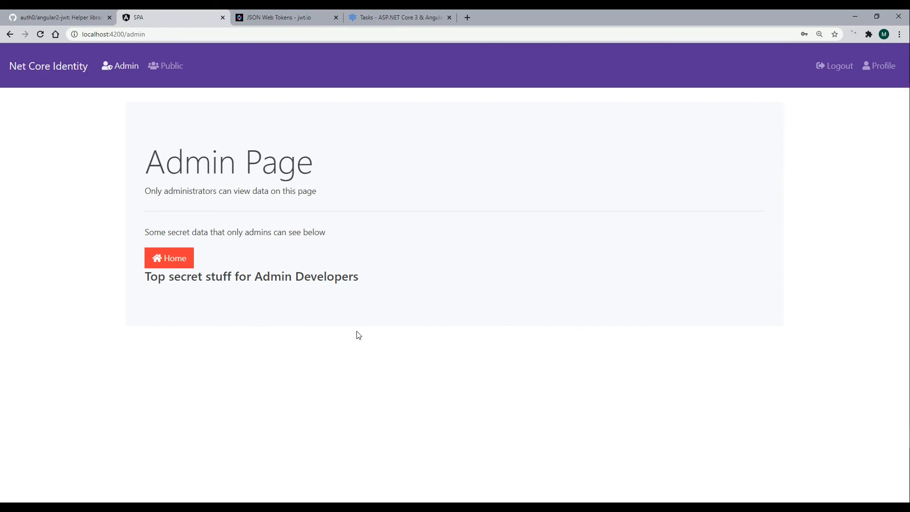
Inspect the page and view the Console errors, revealing 404s for user/admindevelpers.
{"action": "right_click", "coordinate": [356, 334]}
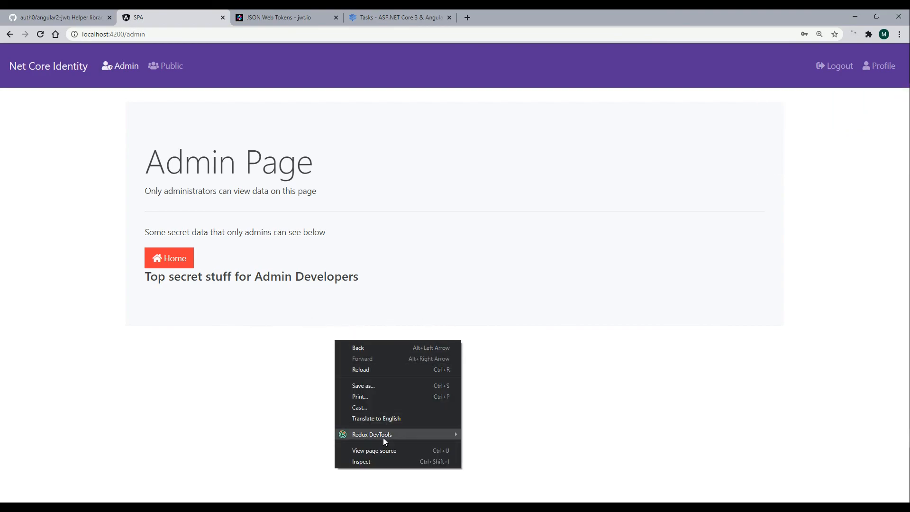
{"action": "left_click", "coordinate": [361, 461]}
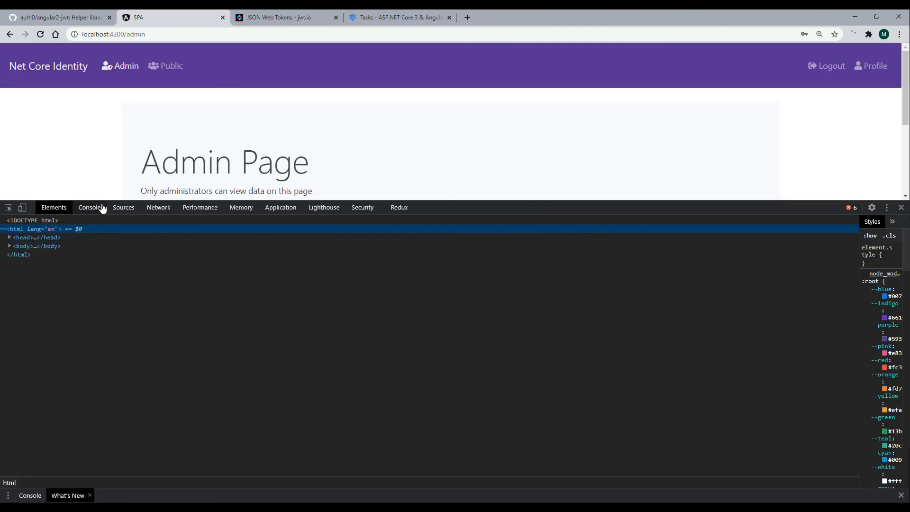
{"action": "left_click", "coordinate": [89, 207]}
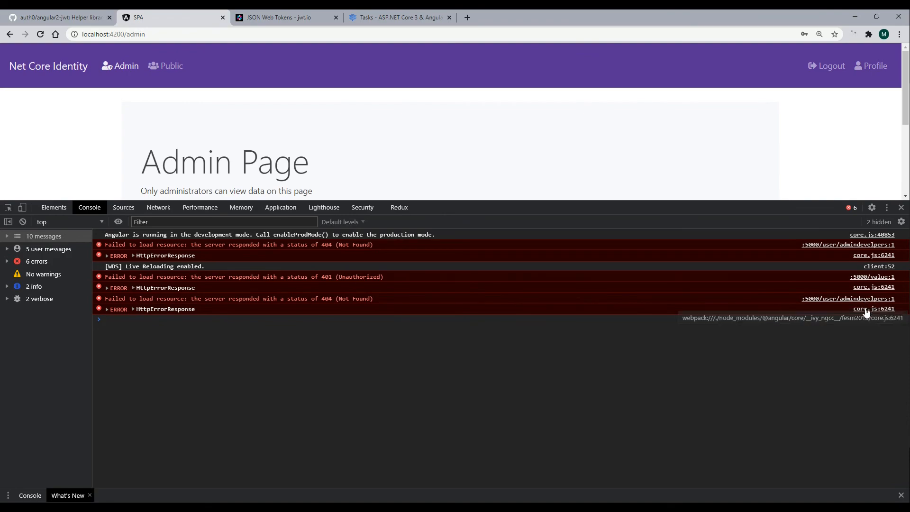
{"action": "mouse_move", "coordinate": [827, 318]}
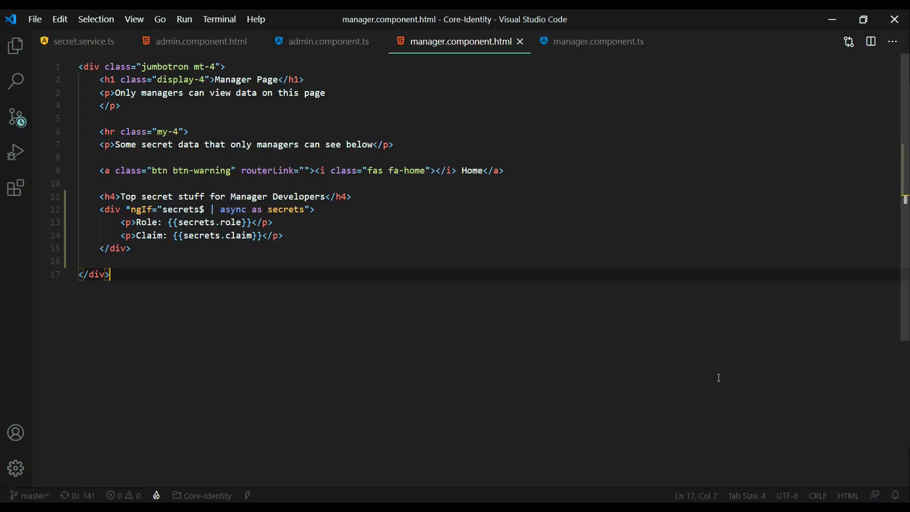
In secret.service.ts, select the misspelled 'admindevelpers' endpoint path in adminDeveloperSecrets.
{"action": "left_click", "coordinate": [81, 41]}
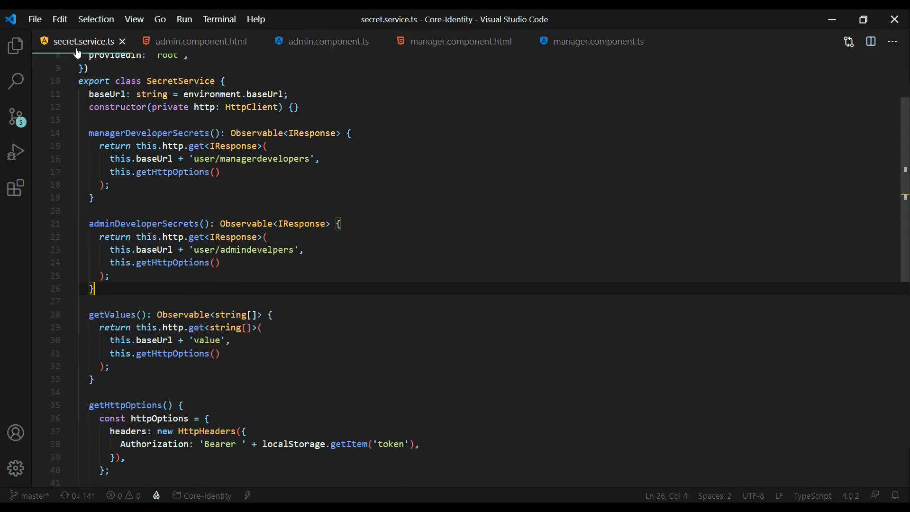
{"action": "mouse_move", "coordinate": [362, 269]}
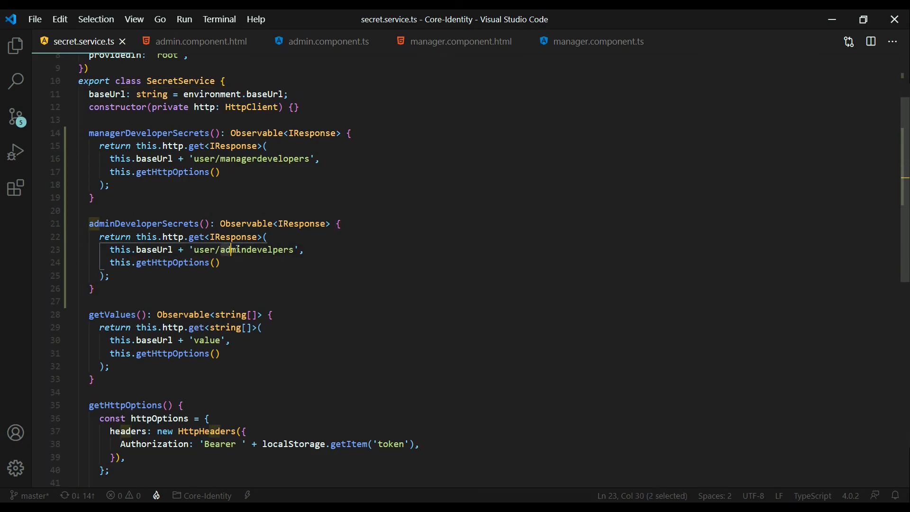
{"action": "double_click", "coordinate": [244, 250]}
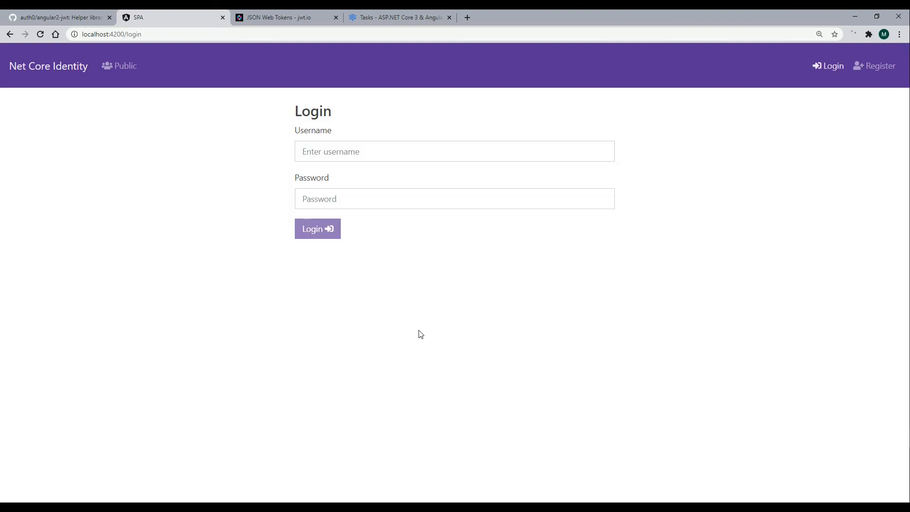
Log in as mike8, view the Admin role and DEVELOPER claim on the Admin Page, then switch to the Freedcamp tab.
{"action": "type", "text": "mike8"}
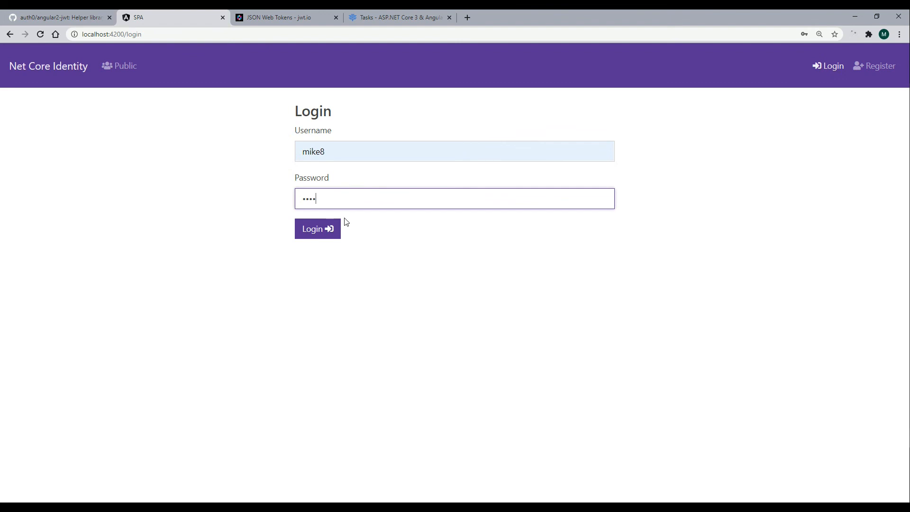
{"action": "left_click", "coordinate": [317, 228]}
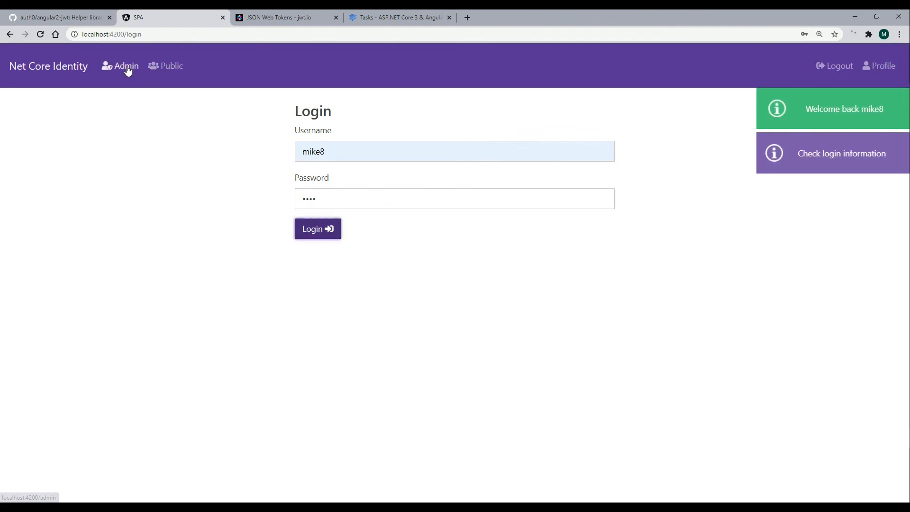
{"action": "left_click", "coordinate": [317, 228]}
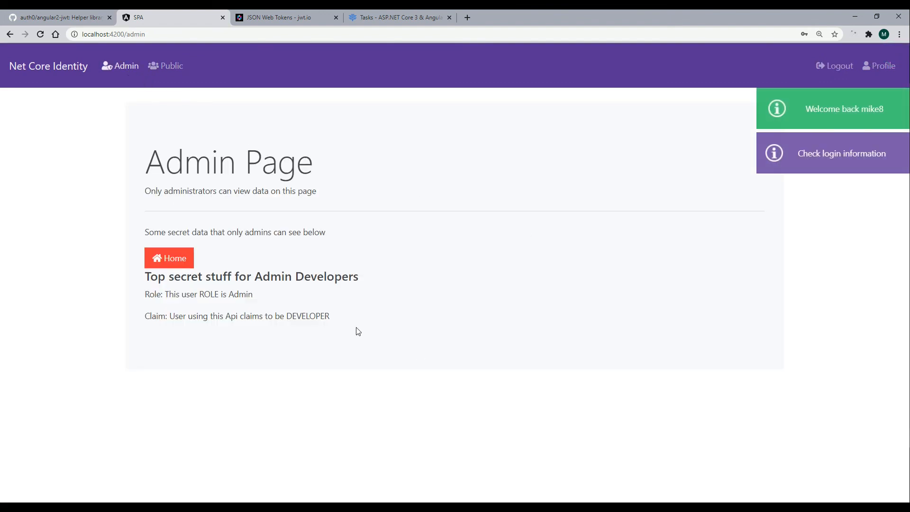
{"action": "left_click_drag", "start_coordinate": [145, 294], "coordinate": [330, 316]}
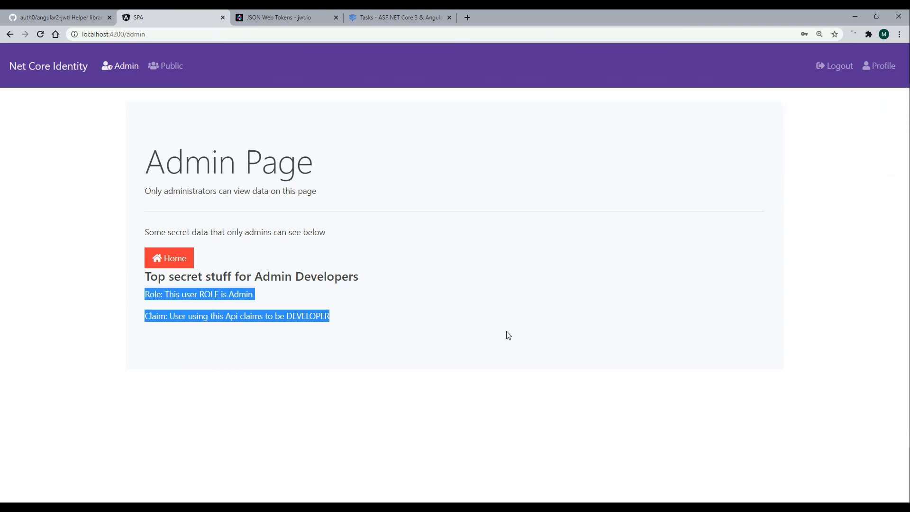
{"action": "left_click", "coordinate": [397, 17]}
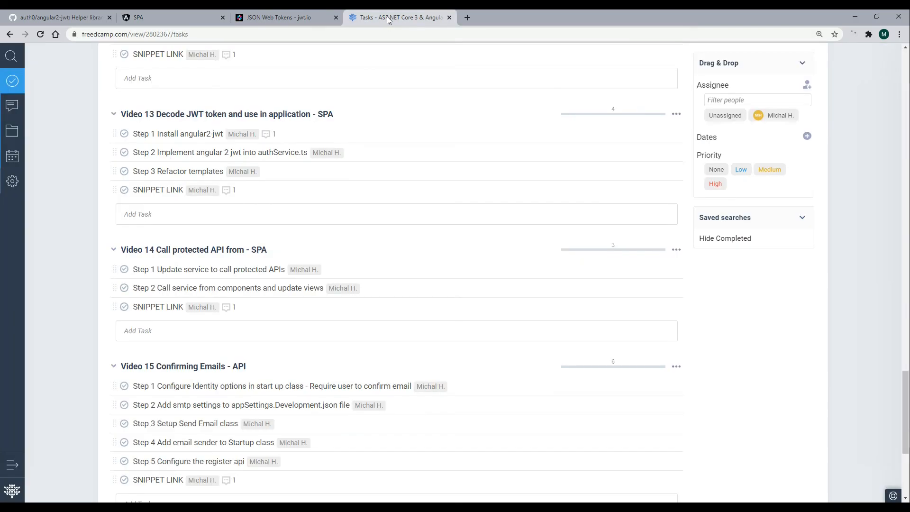
{"action": "scroll", "scroll_direction": "down", "scroll_amount": 3}
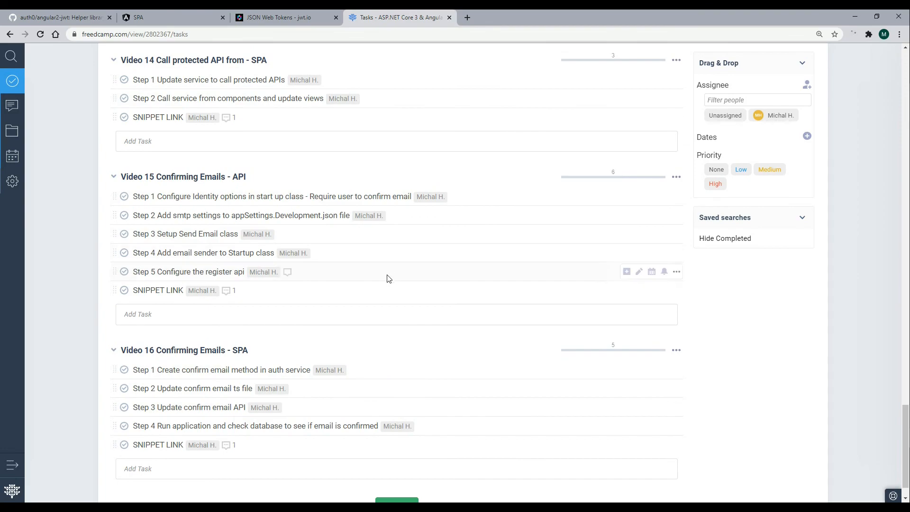
{"action": "mouse_move", "coordinate": [385, 282]}
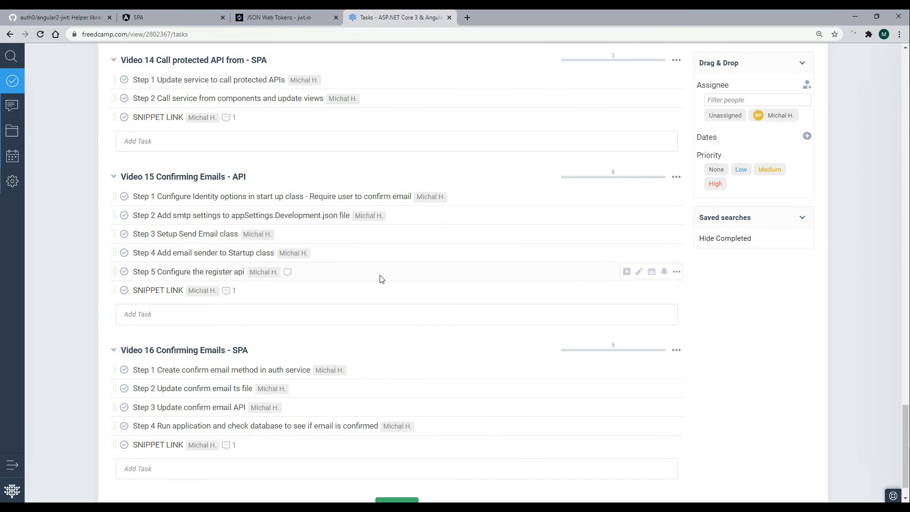
{"action": "mouse_move", "coordinate": [290, 175]}
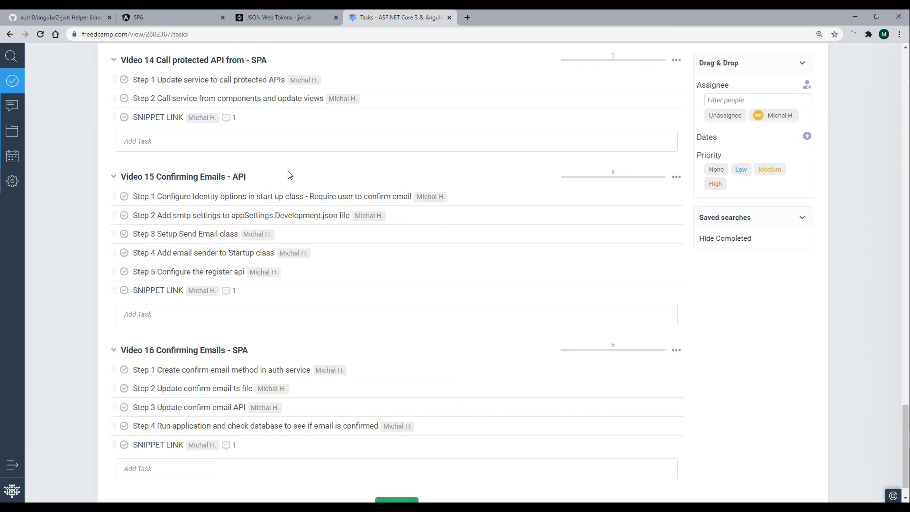